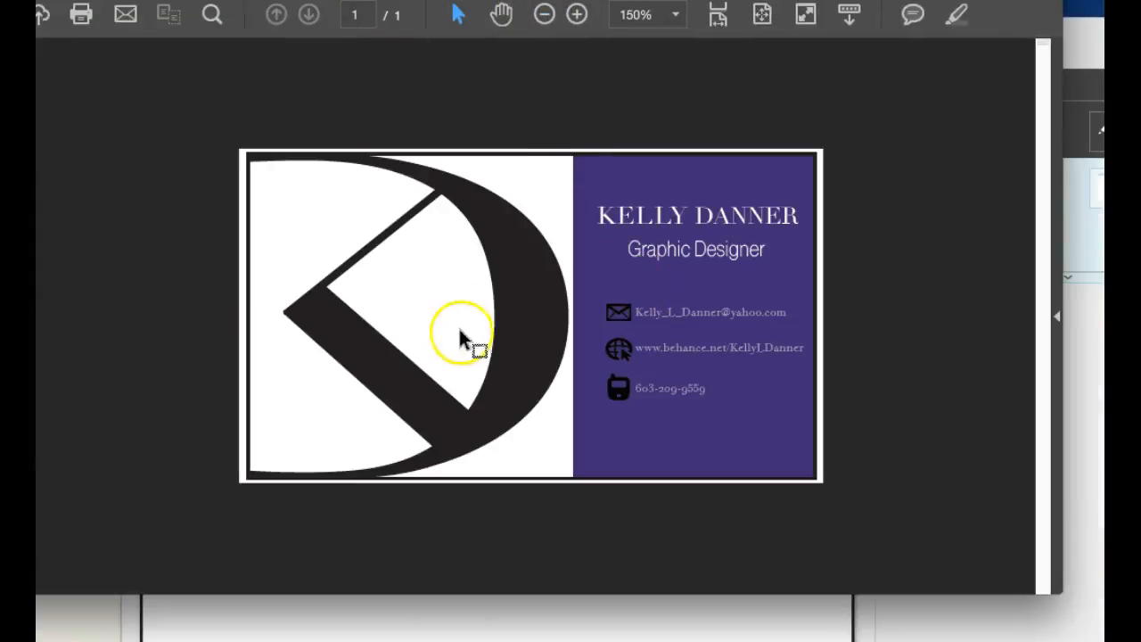
pyautogui.moveTo(503, 396)
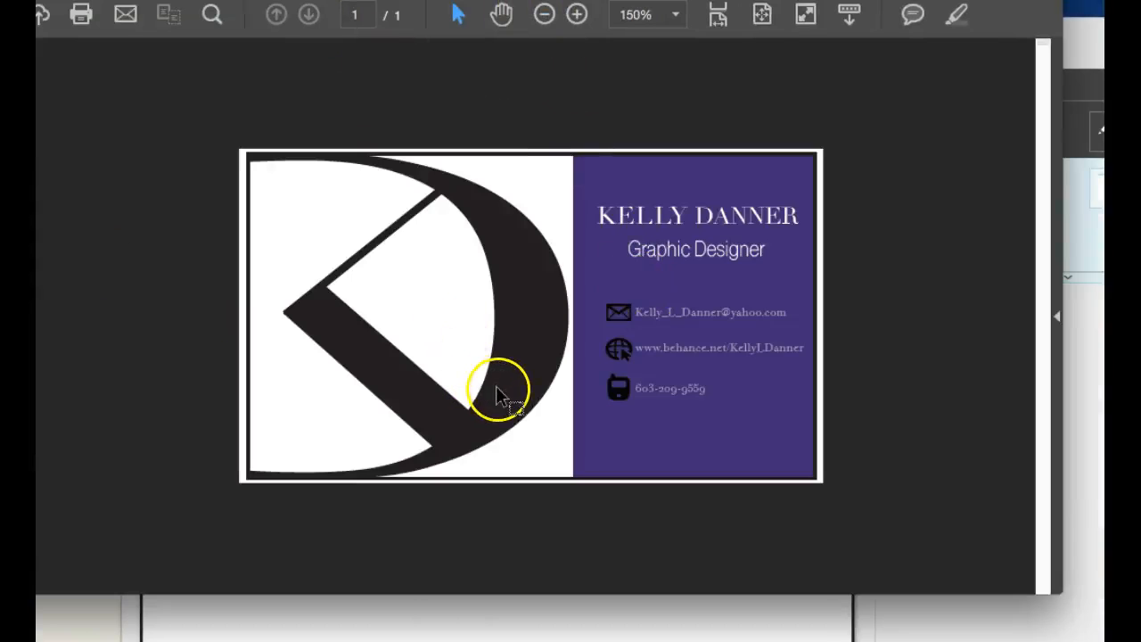
pyautogui.moveTo(745, 267)
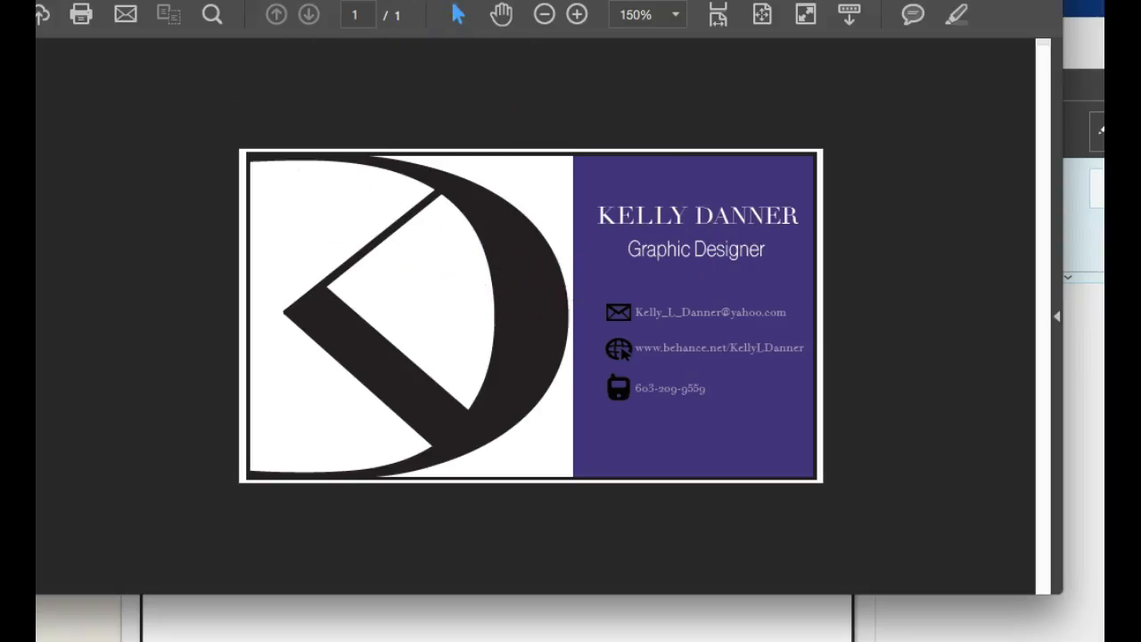
# Bring up the letterhead PDF and magnify its logo, name and contact header.
pyautogui.click(546, 14)
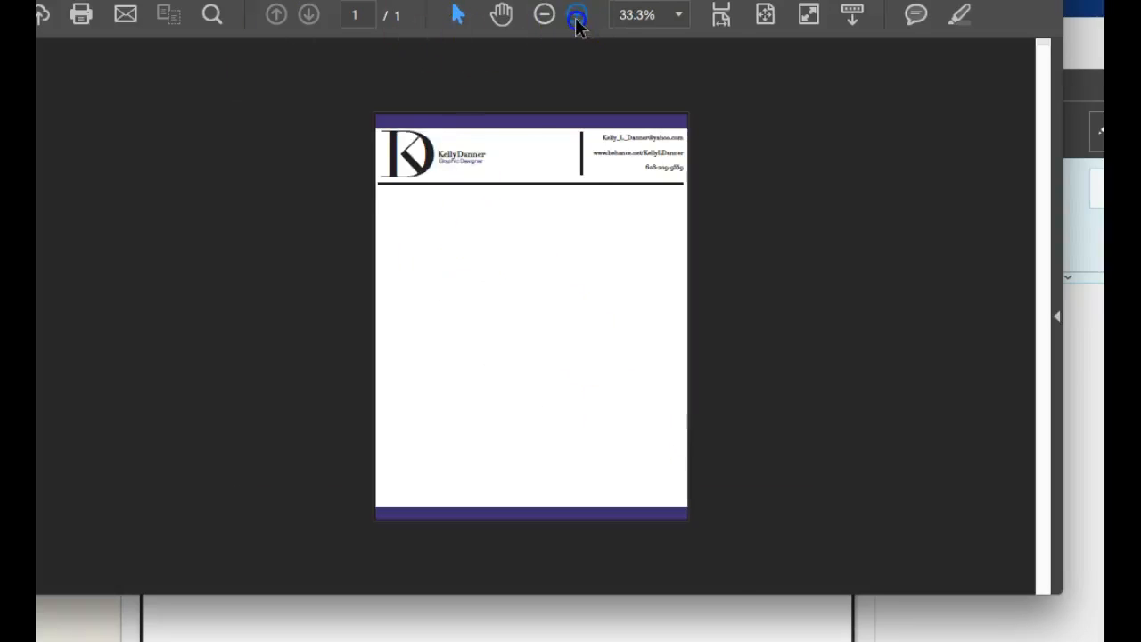
pyautogui.click(578, 14)
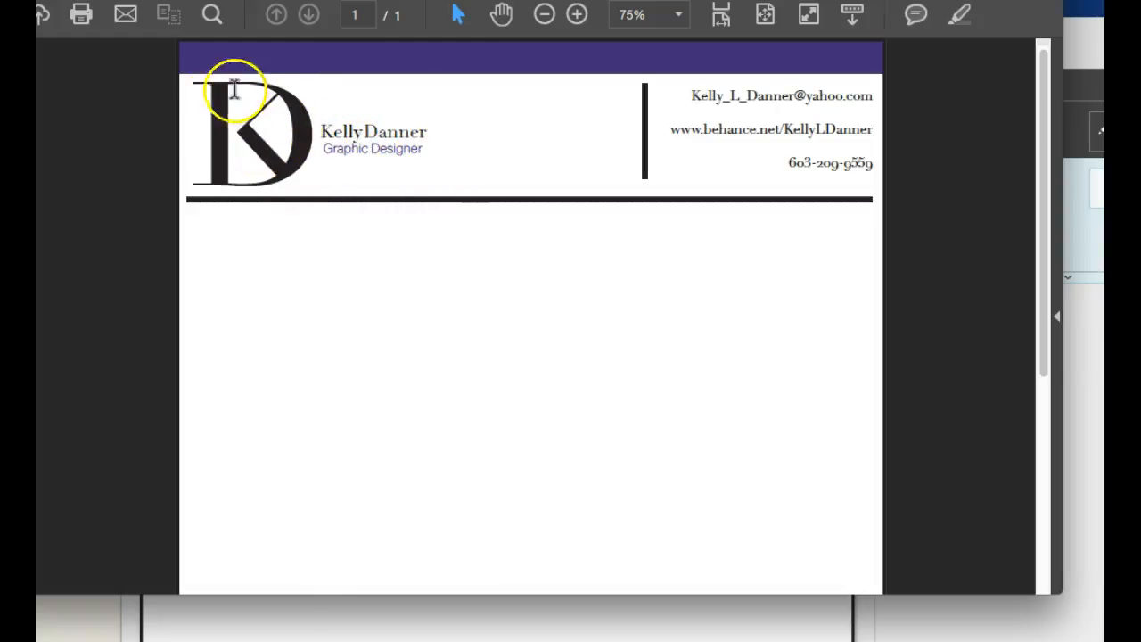
pyautogui.moveTo(426, 144)
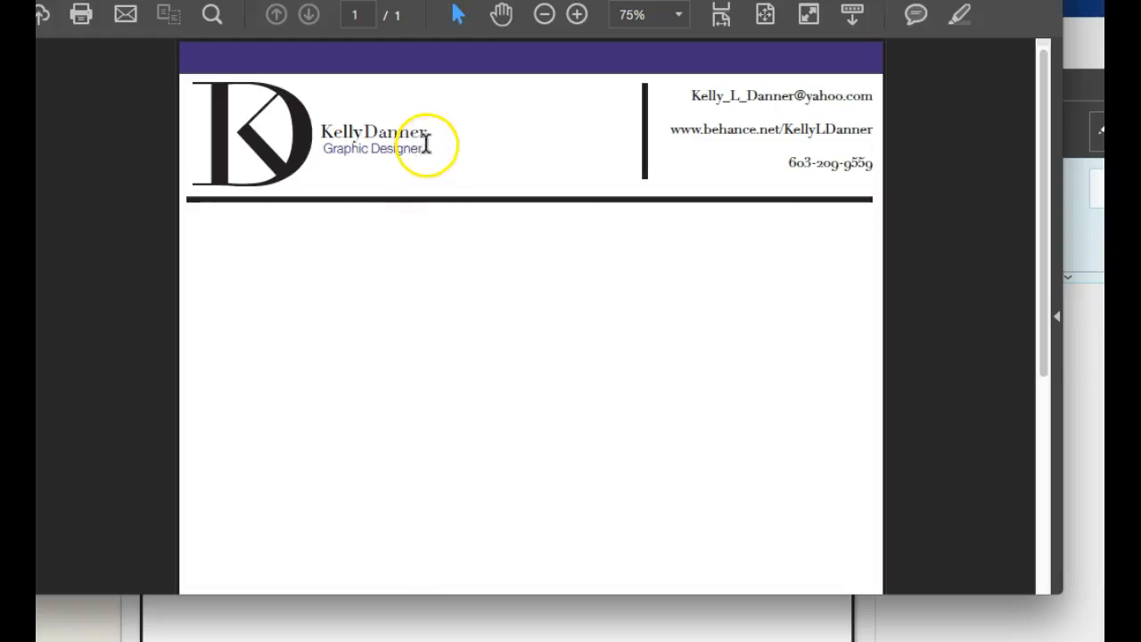
pyautogui.moveTo(389, 154)
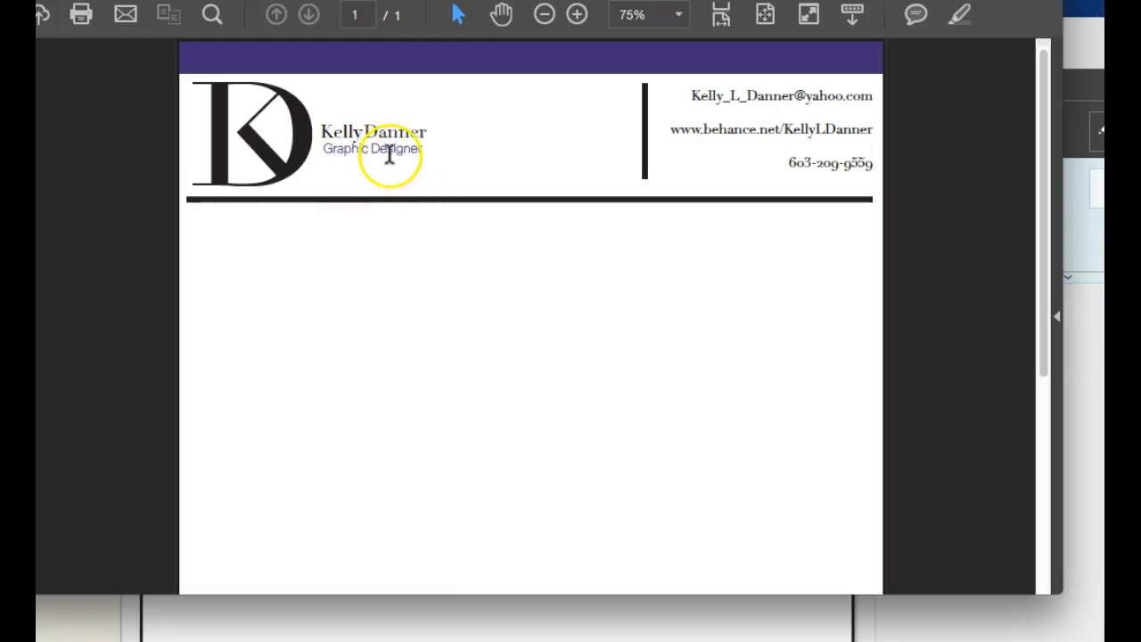
pyautogui.moveTo(317, 146)
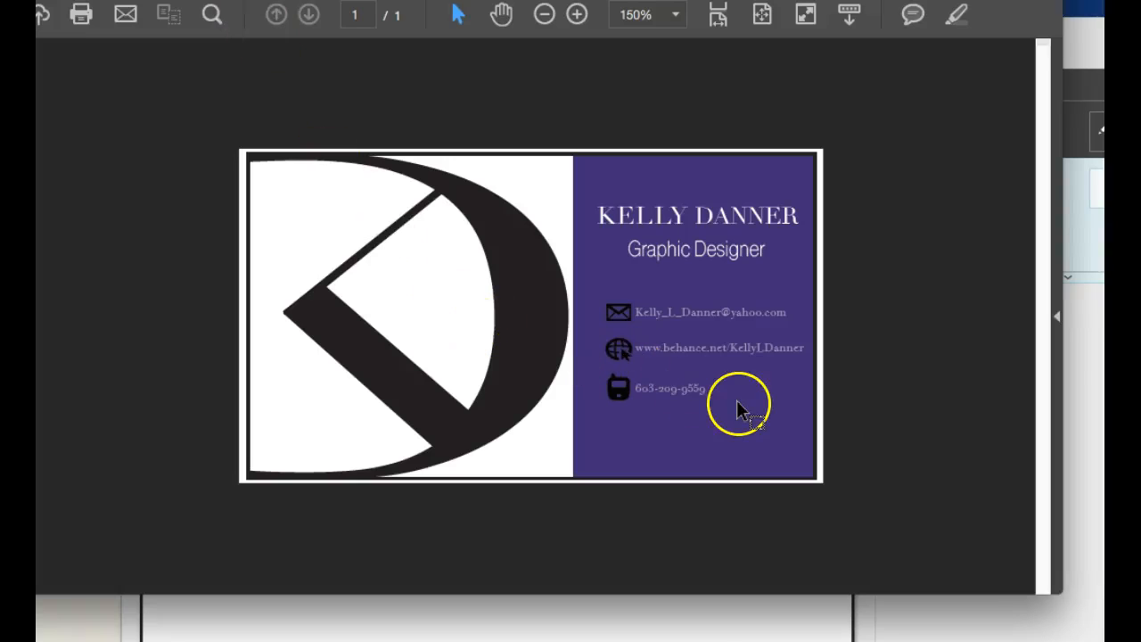
pyautogui.moveTo(738, 410)
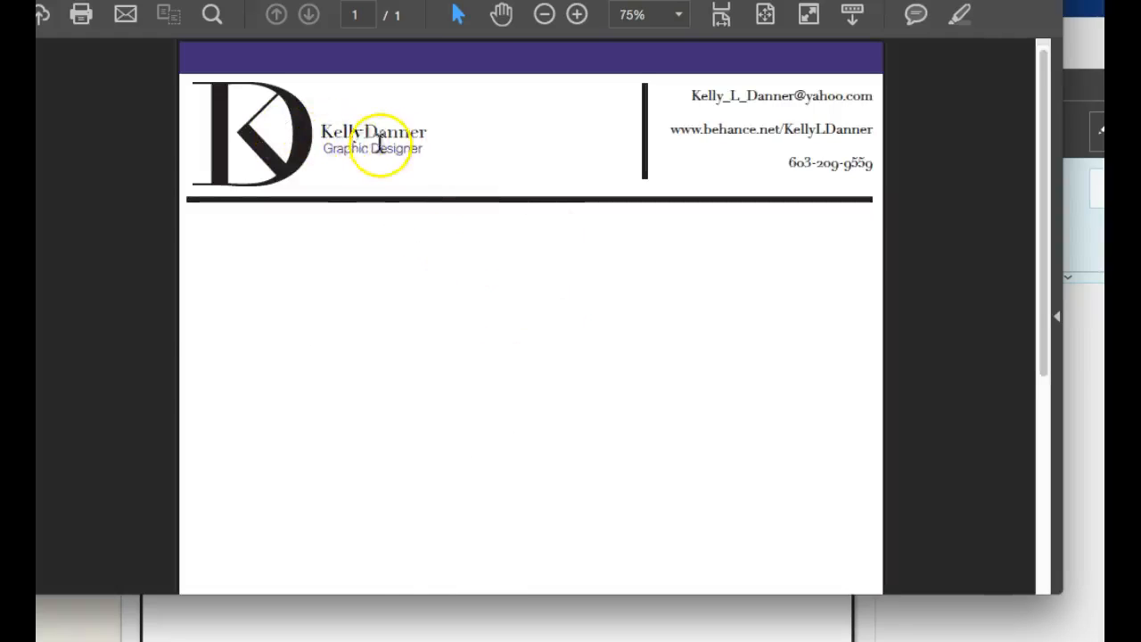
pyautogui.moveTo(870, 378)
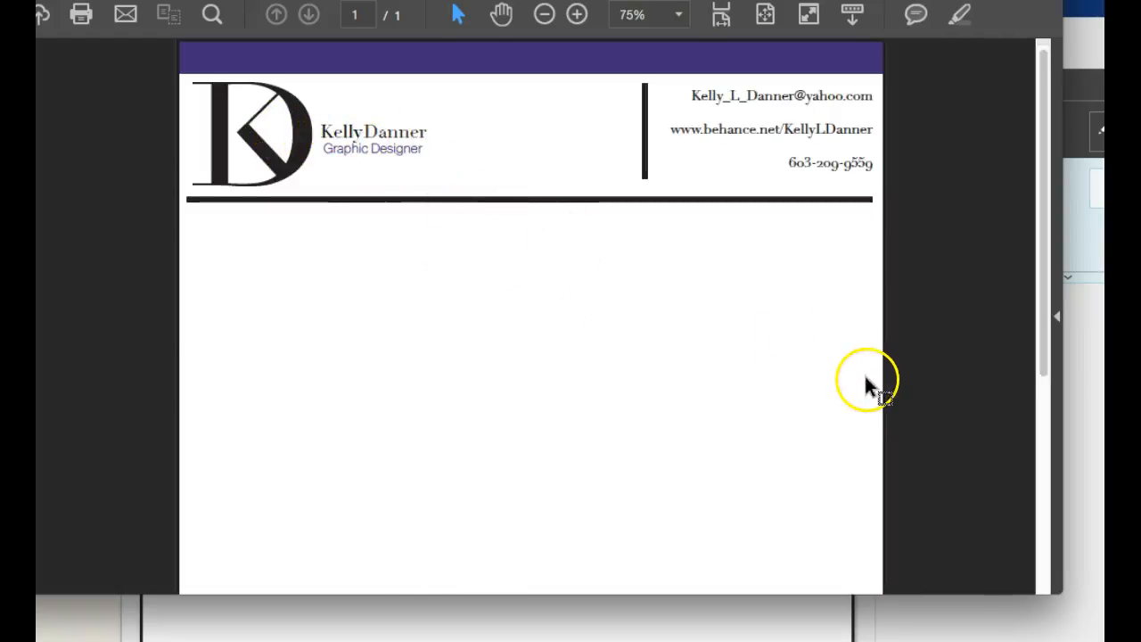
pyautogui.moveTo(837, 364)
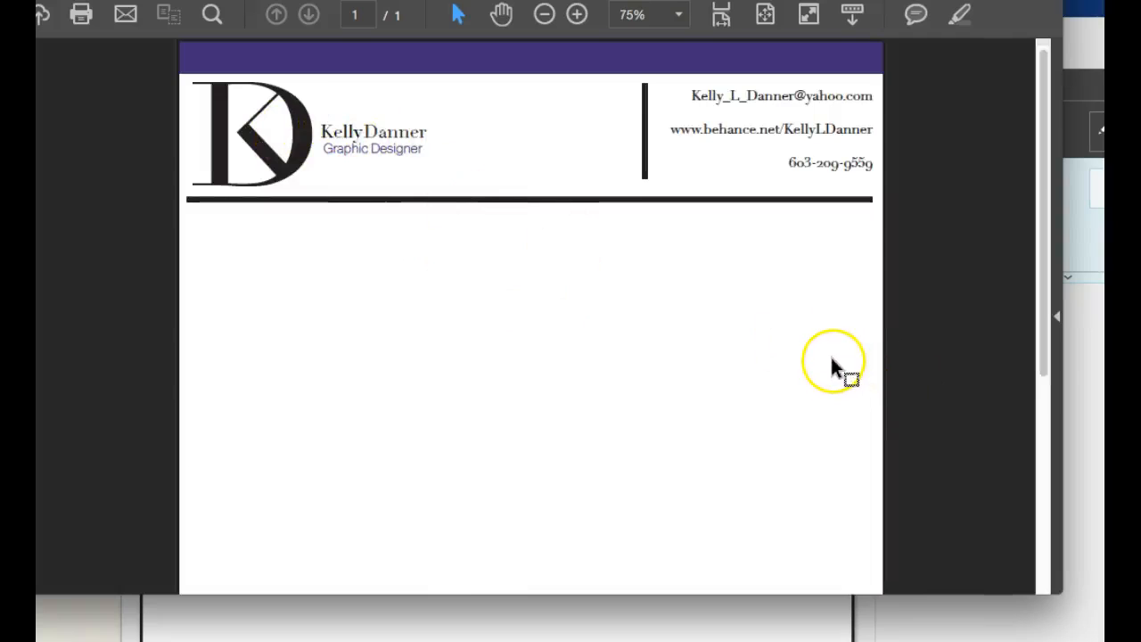
pyautogui.moveTo(837, 370)
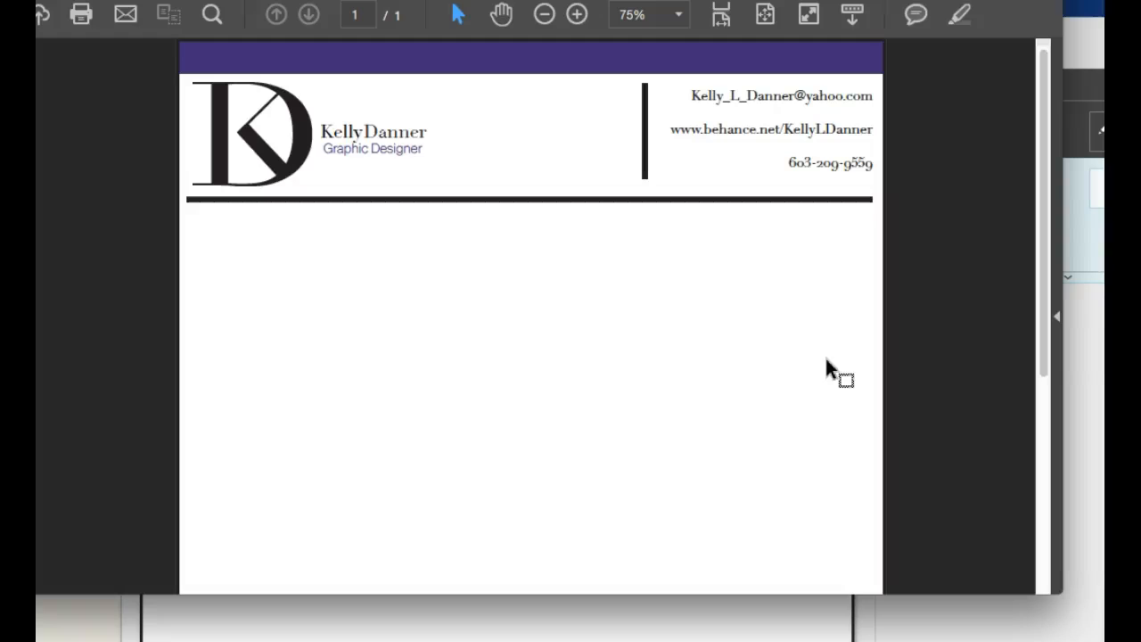
pyautogui.moveTo(473, 101)
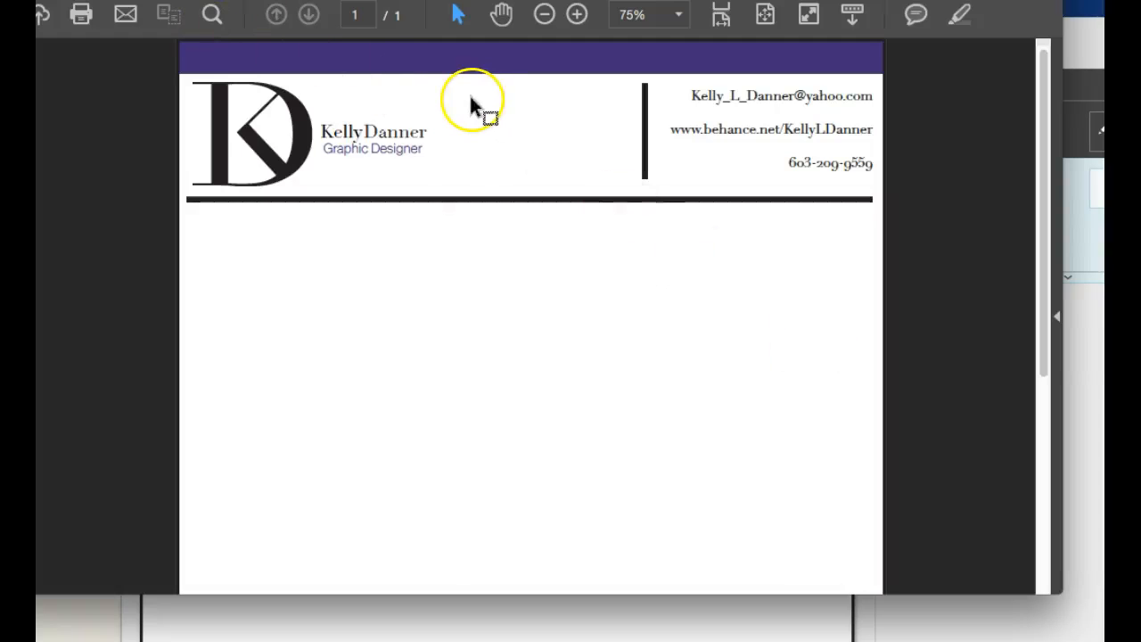
pyautogui.moveTo(638, 232)
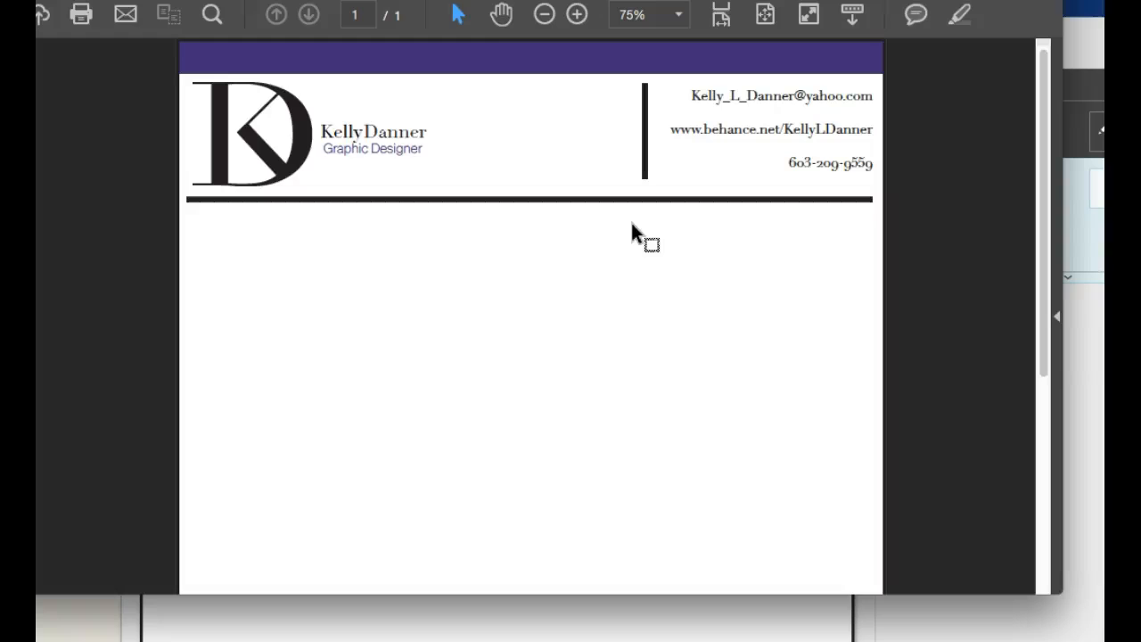
pyautogui.moveTo(634, 232)
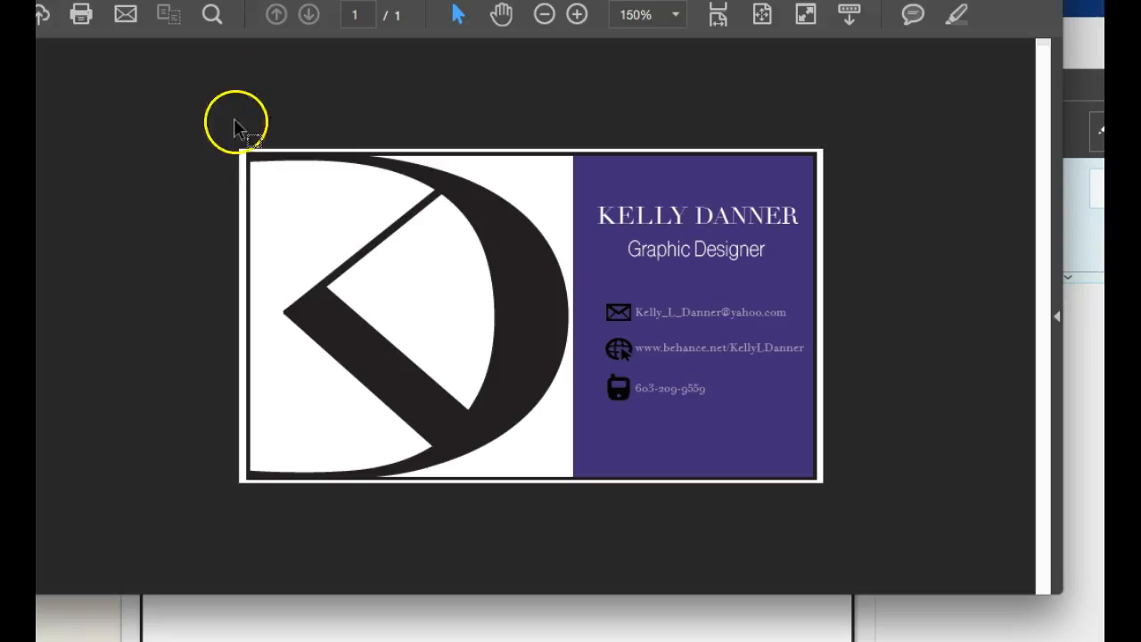
pyautogui.moveTo(271, 182)
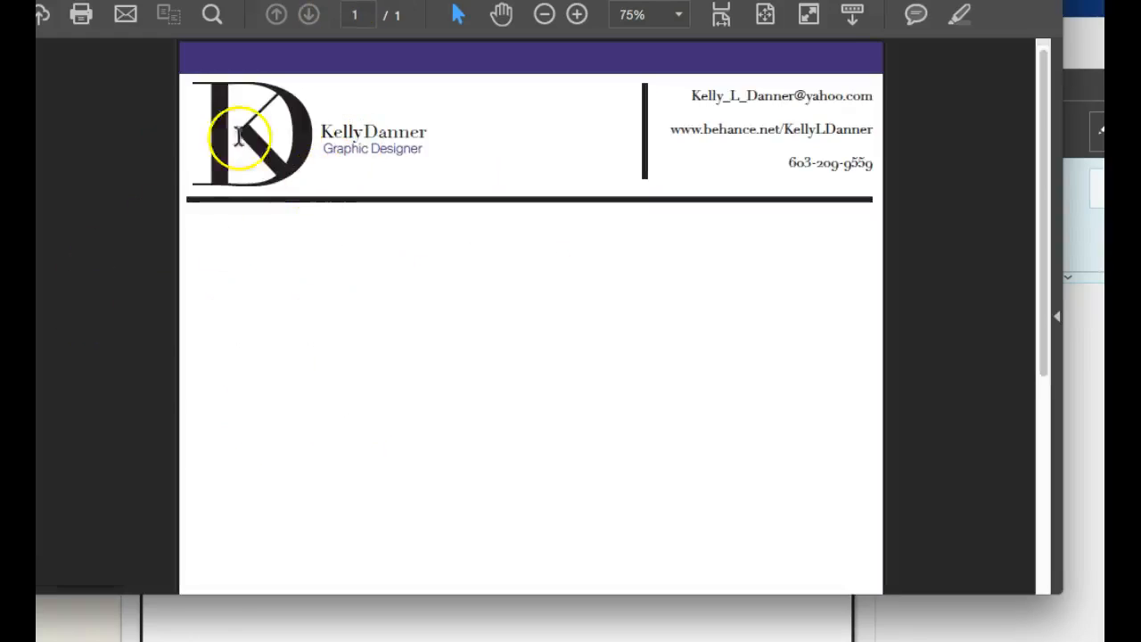
pyautogui.moveTo(335, 61)
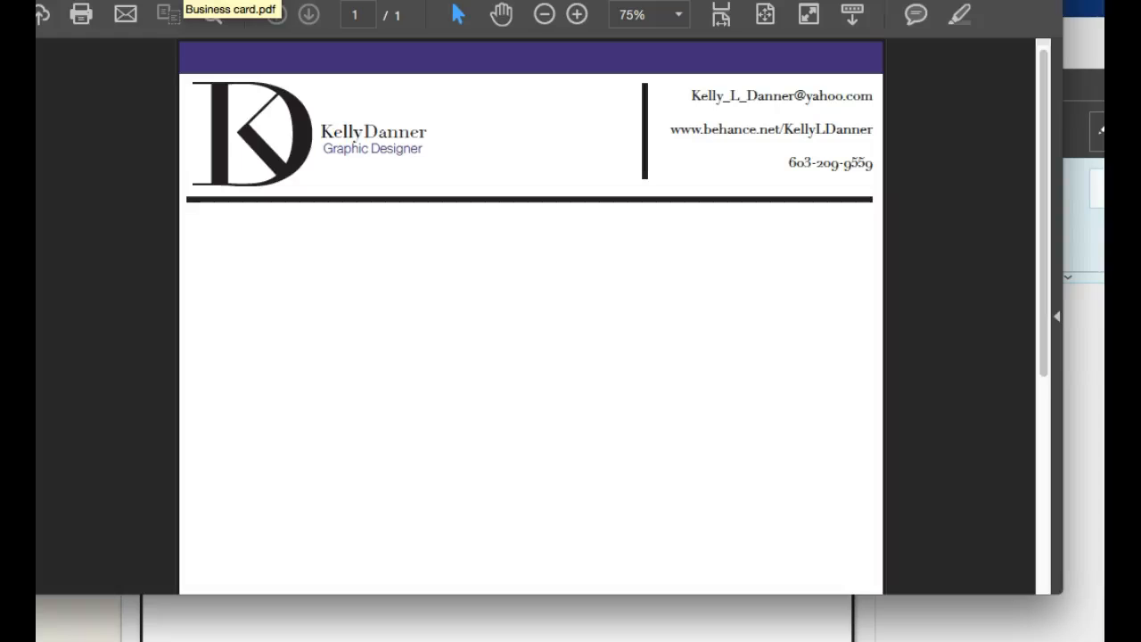
pyautogui.moveTo(396, 25)
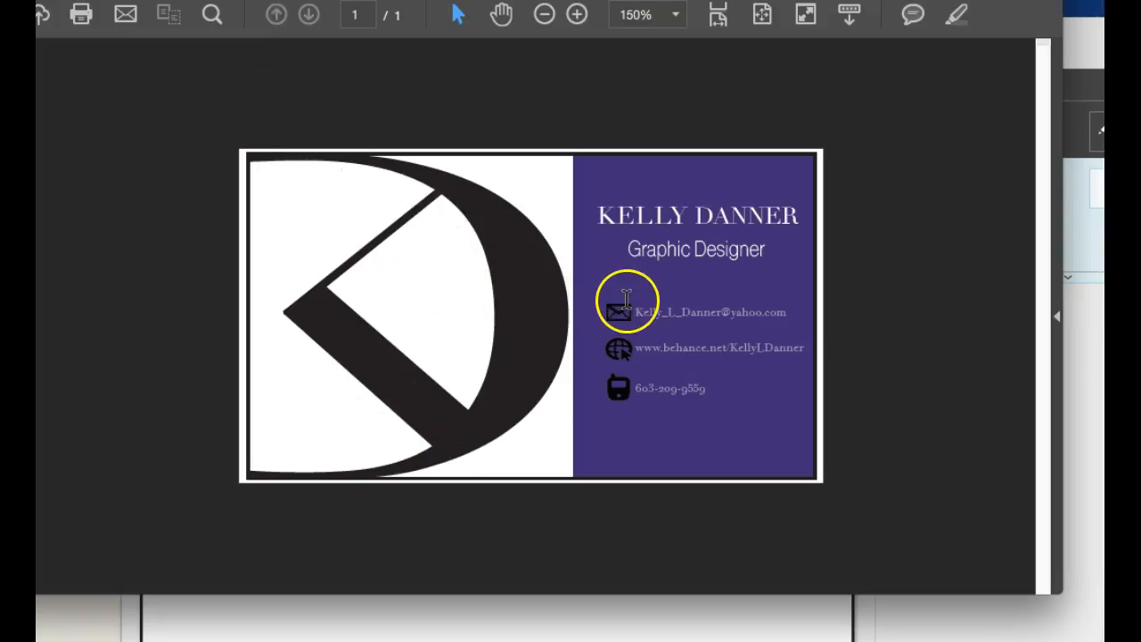
pyautogui.moveTo(567, 356)
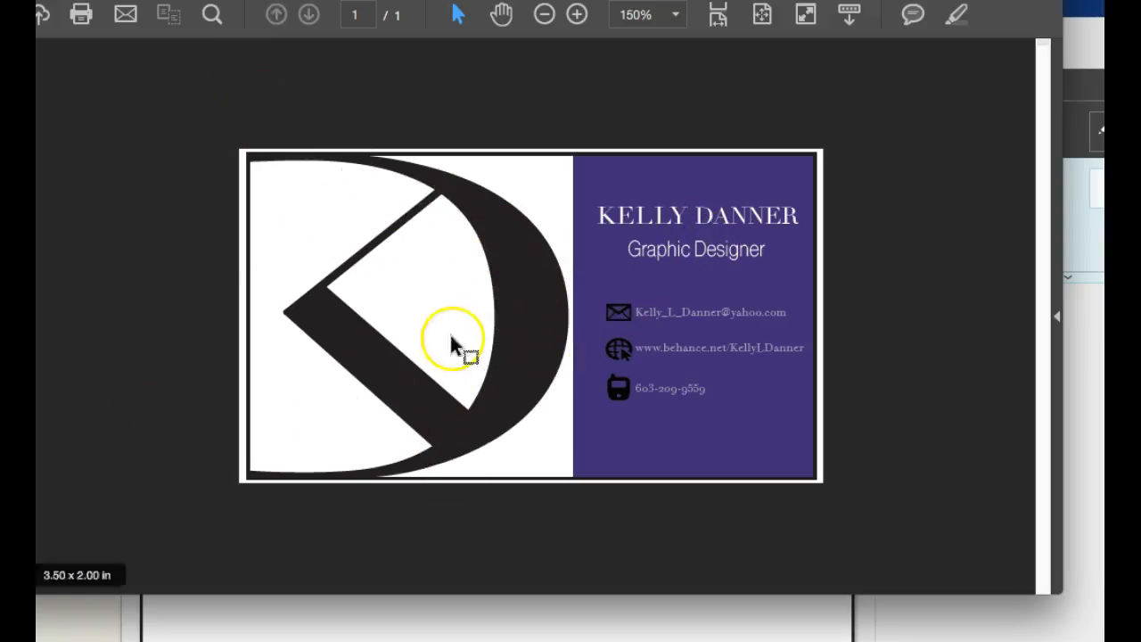
pyautogui.moveTo(783, 312)
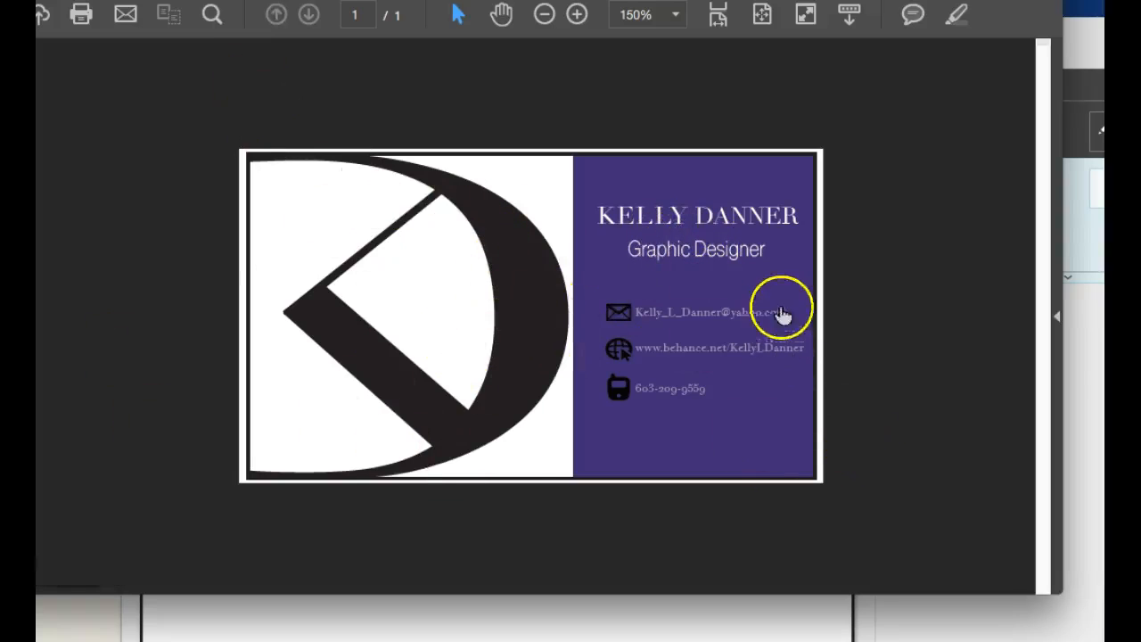
pyautogui.moveTo(549, 460)
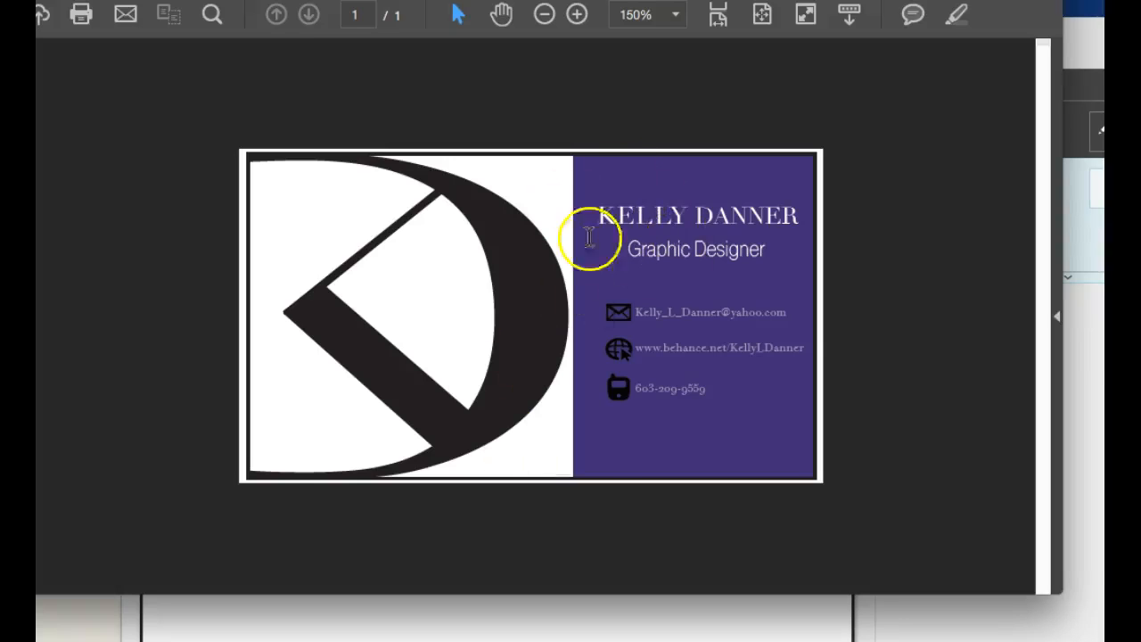
pyautogui.moveTo(588, 239)
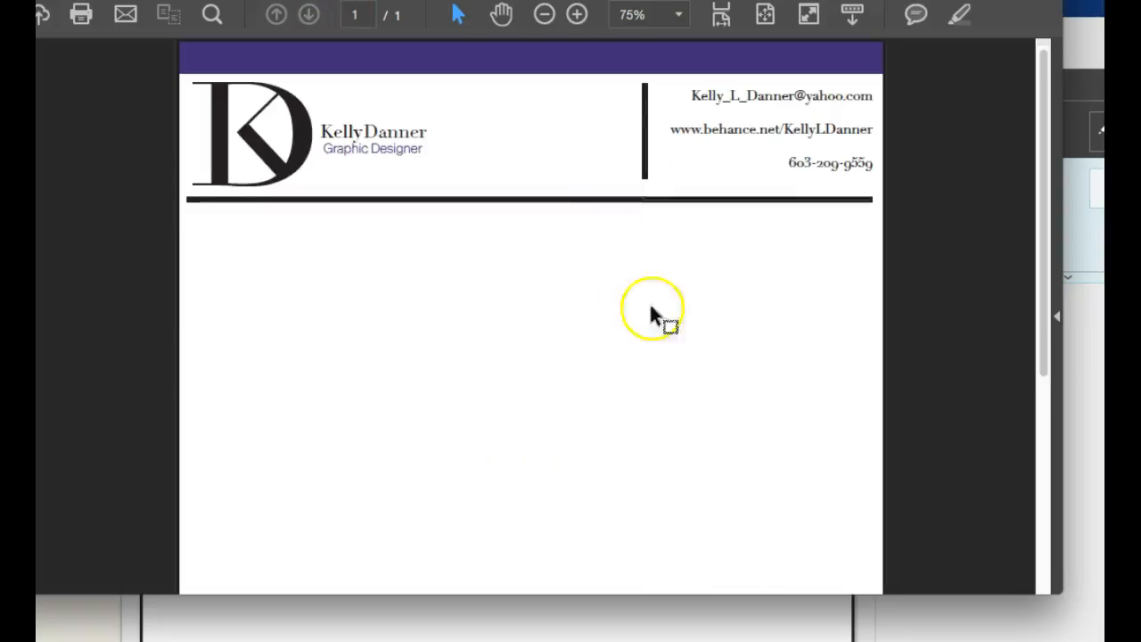
pyautogui.click(544, 14)
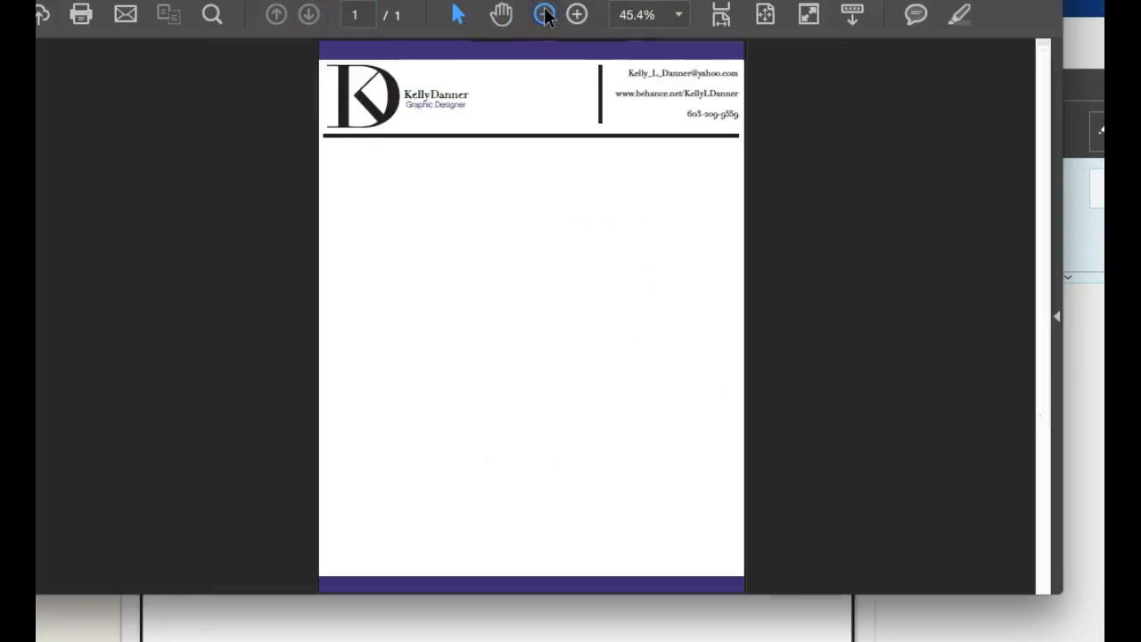
pyautogui.click(546, 14)
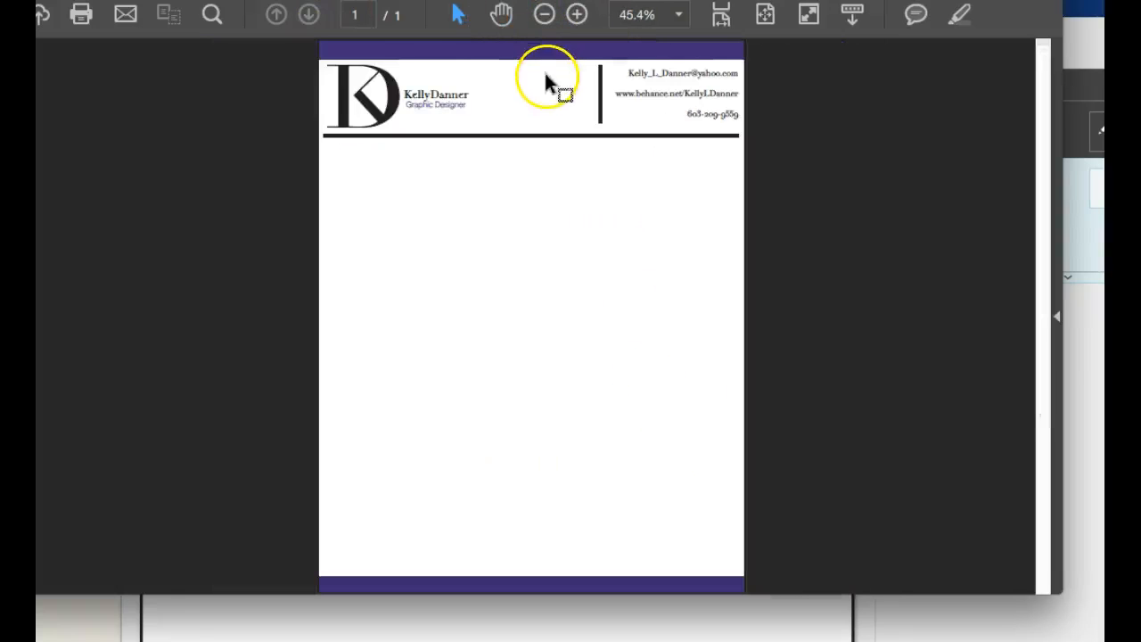
pyautogui.moveTo(592, 68)
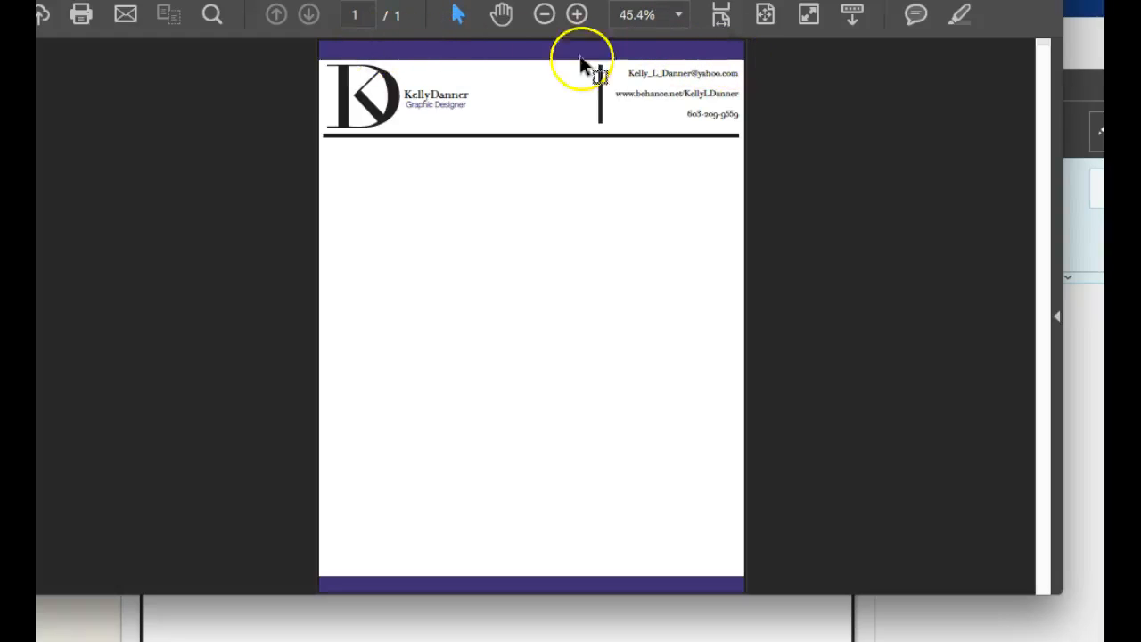
pyautogui.moveTo(606, 589)
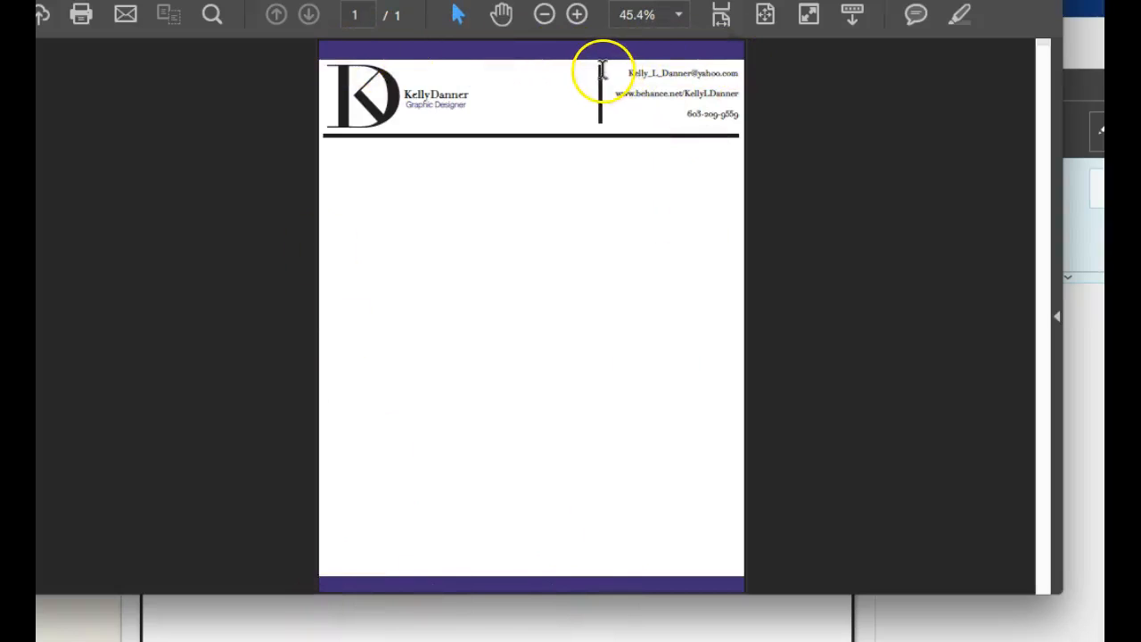
pyautogui.moveTo(450, 125)
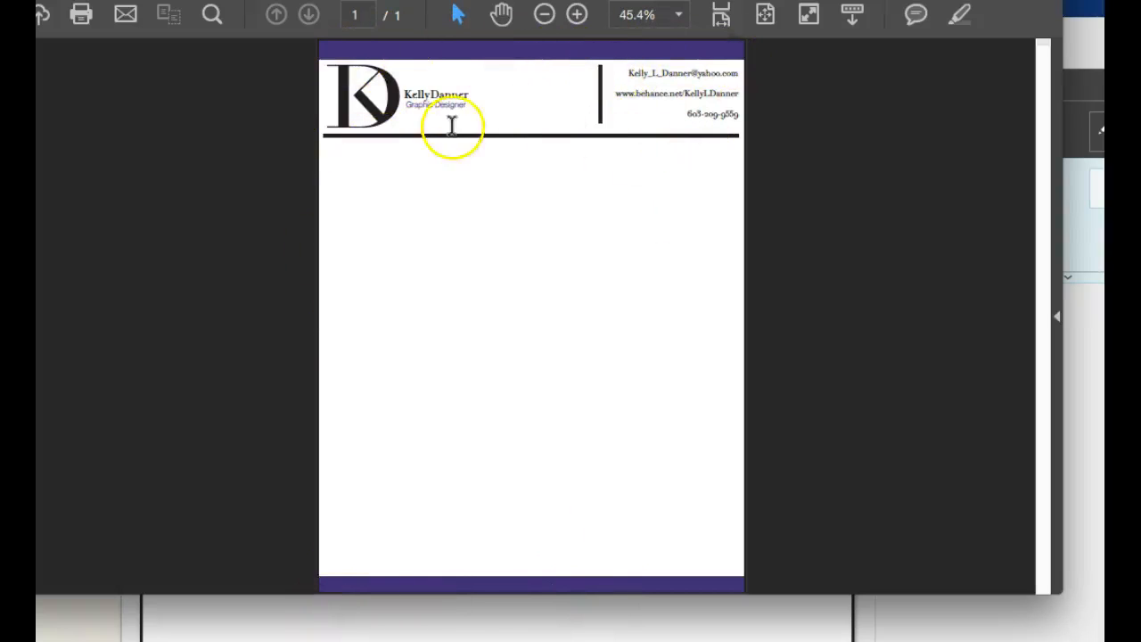
pyautogui.moveTo(615, 410)
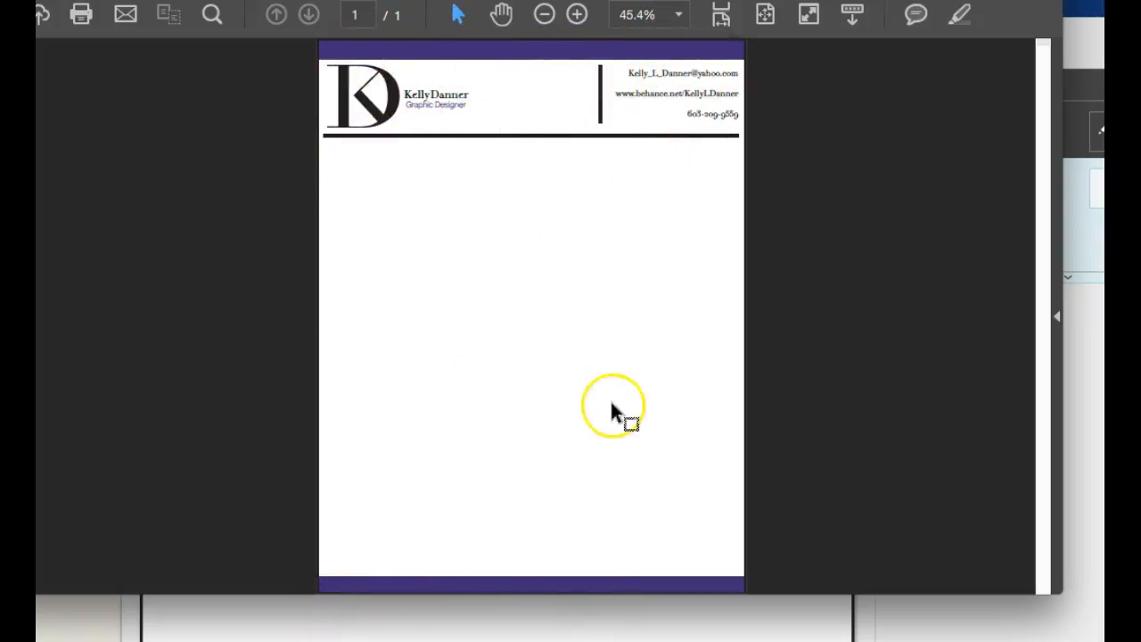
pyautogui.moveTo(384, 150)
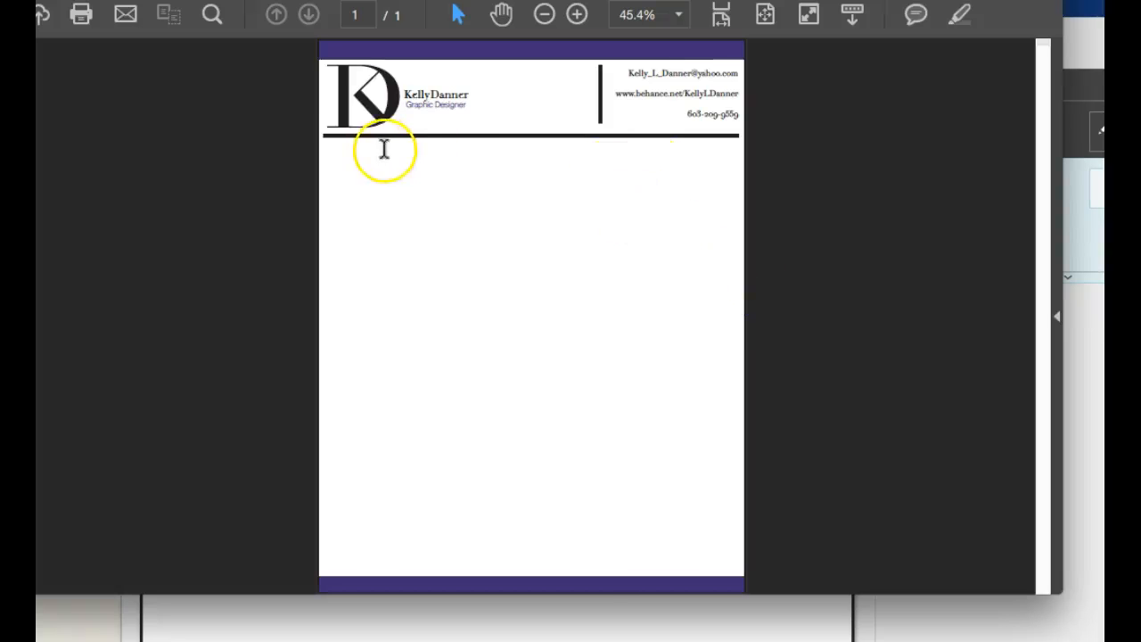
pyautogui.moveTo(553, 116)
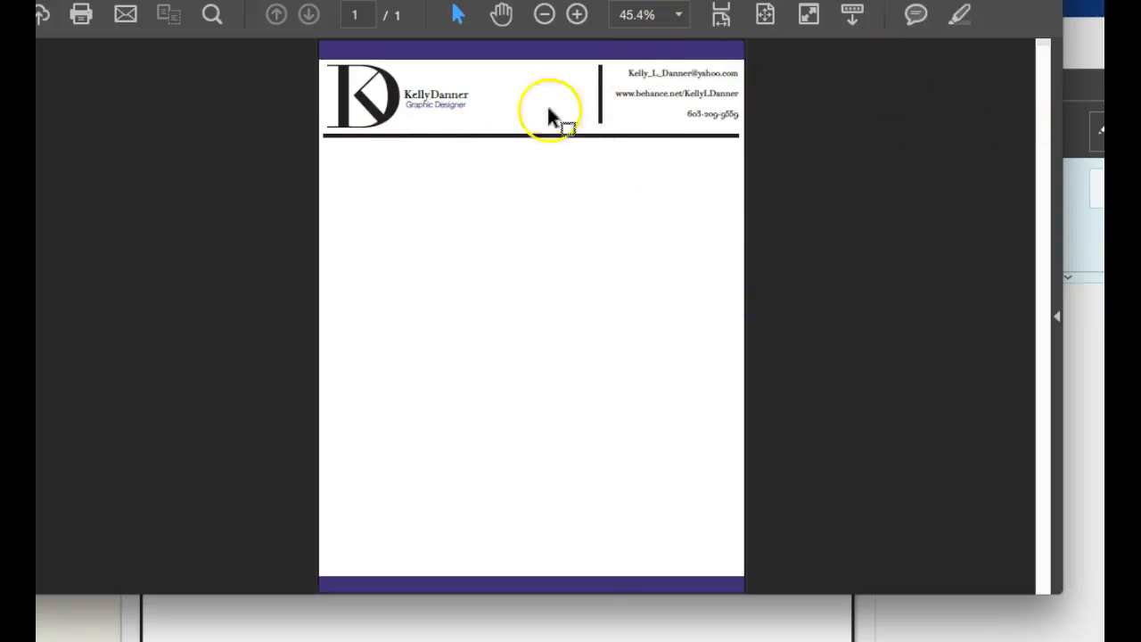
pyautogui.moveTo(603, 116)
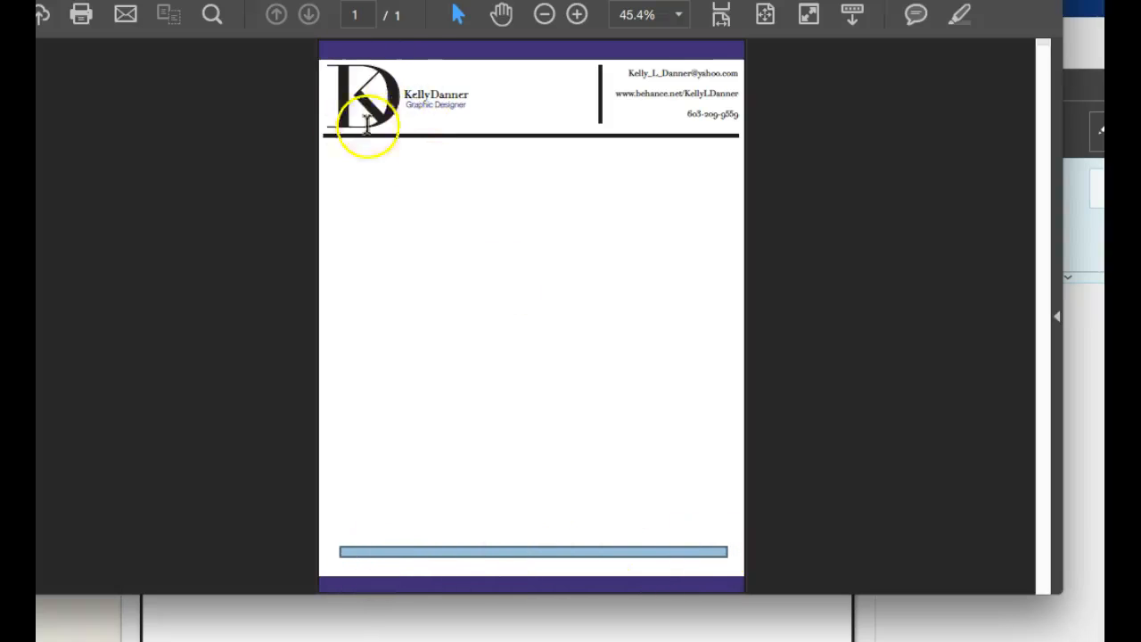
pyautogui.moveTo(557, 437)
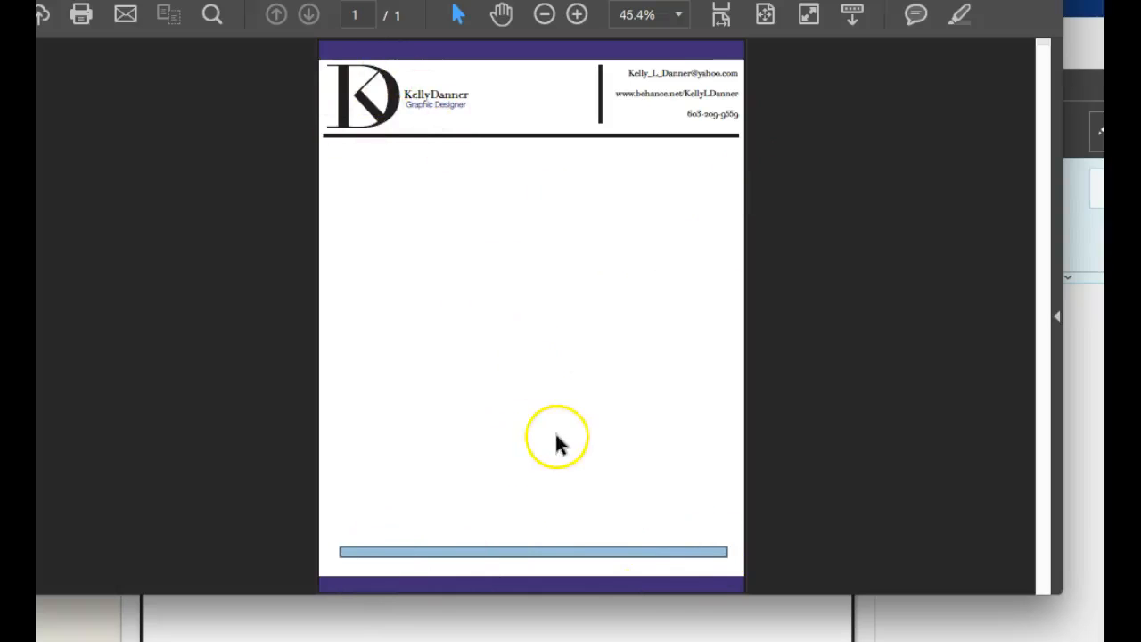
pyautogui.moveTo(401, 19)
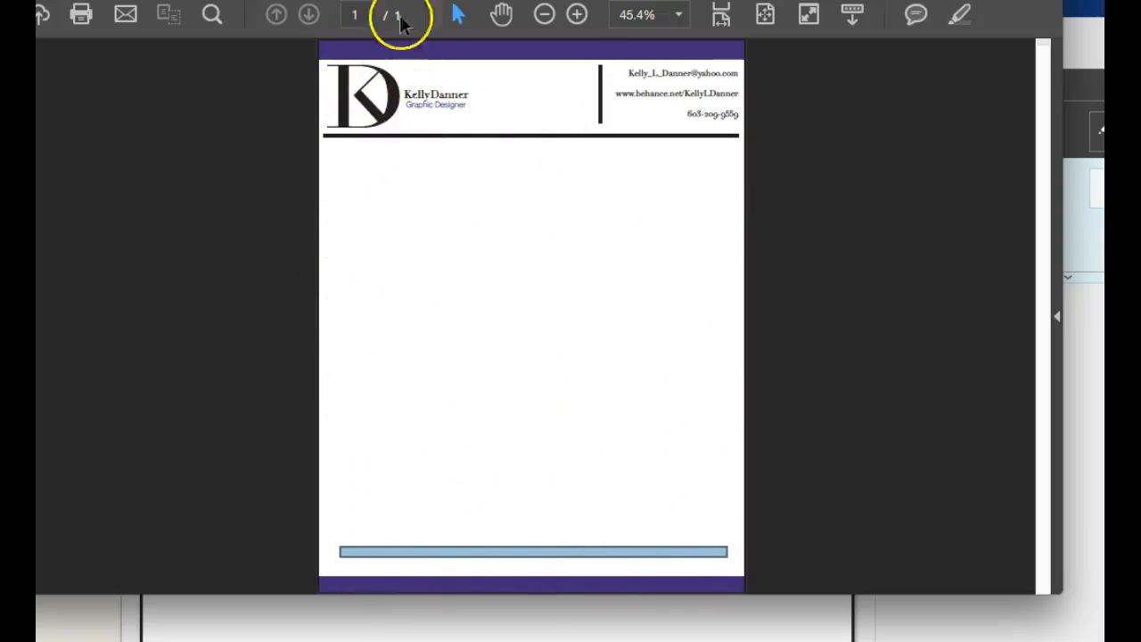
pyautogui.moveTo(538, 232)
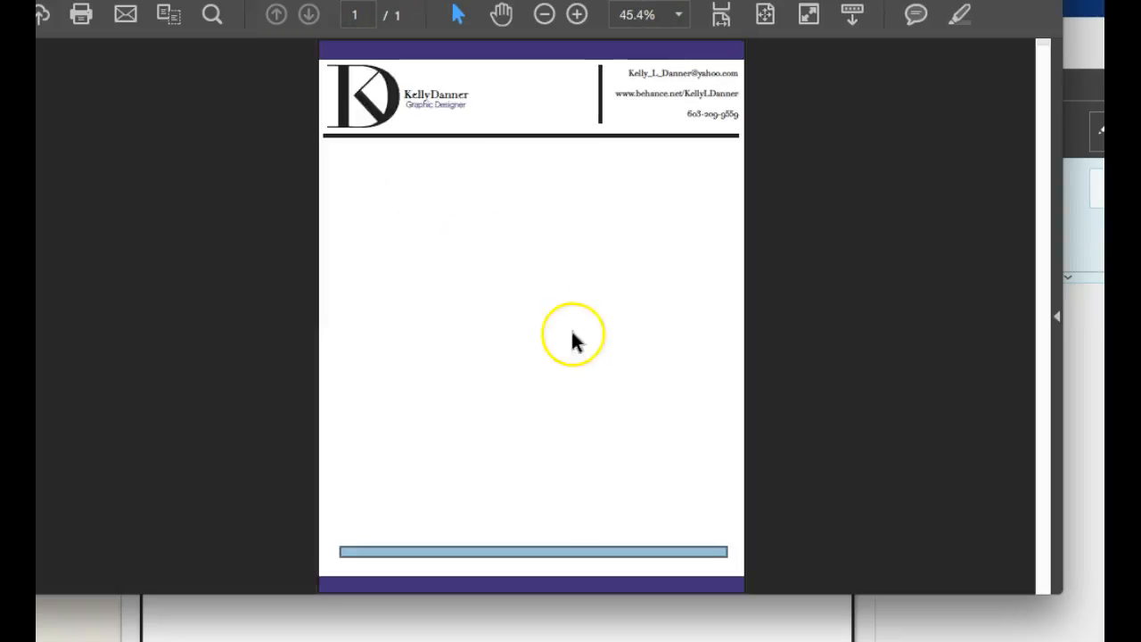
pyautogui.moveTo(620, 198)
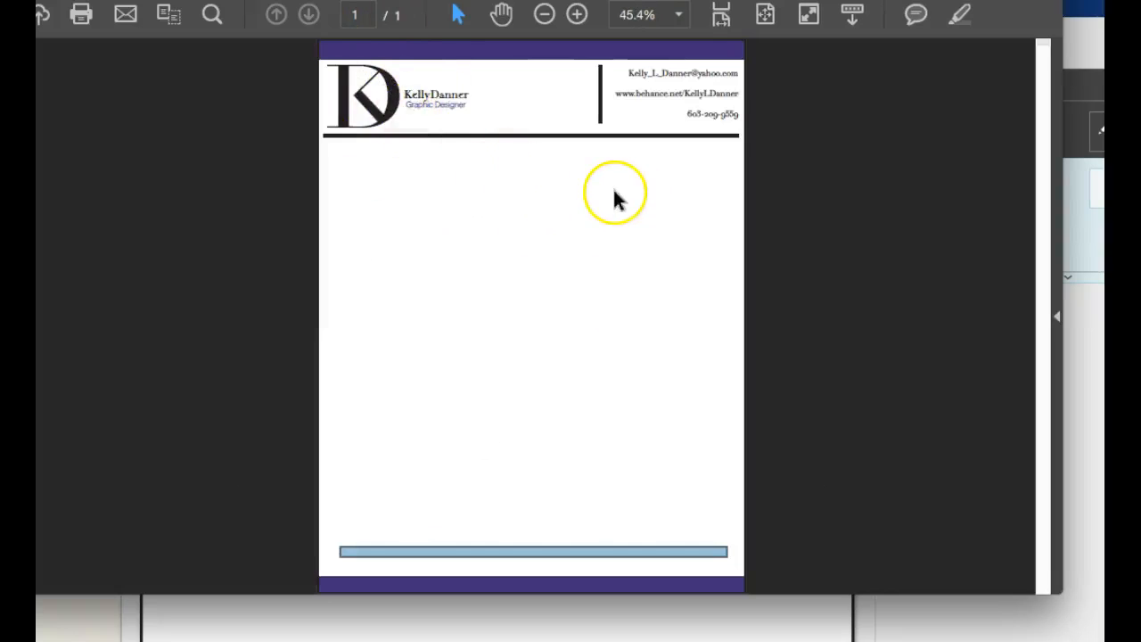
pyautogui.moveTo(445, 111)
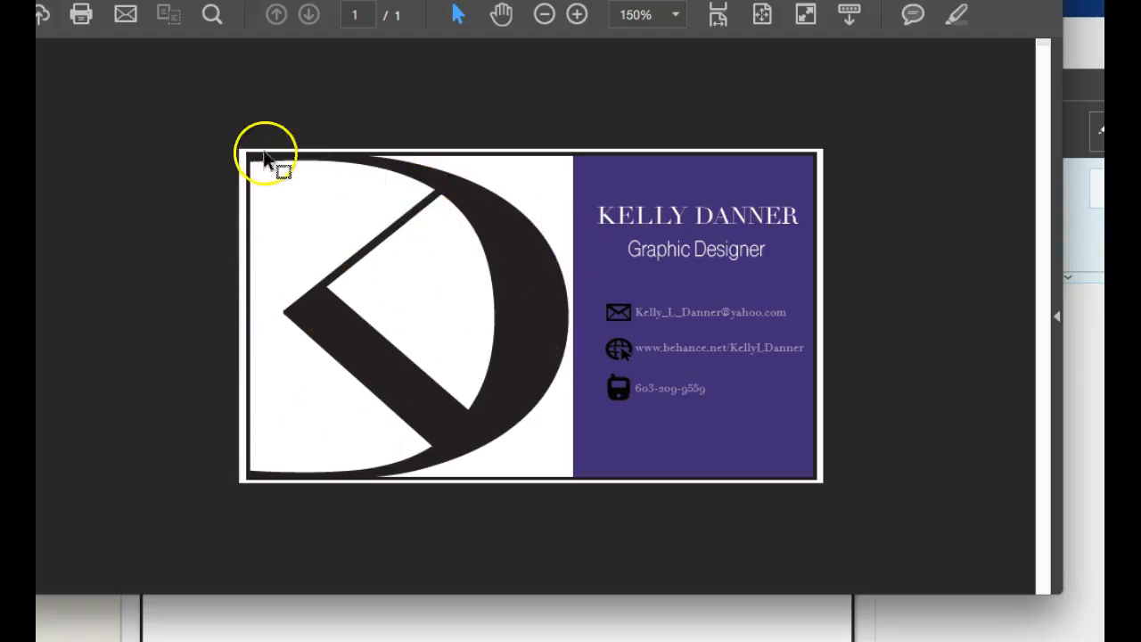
pyautogui.moveTo(485, 478)
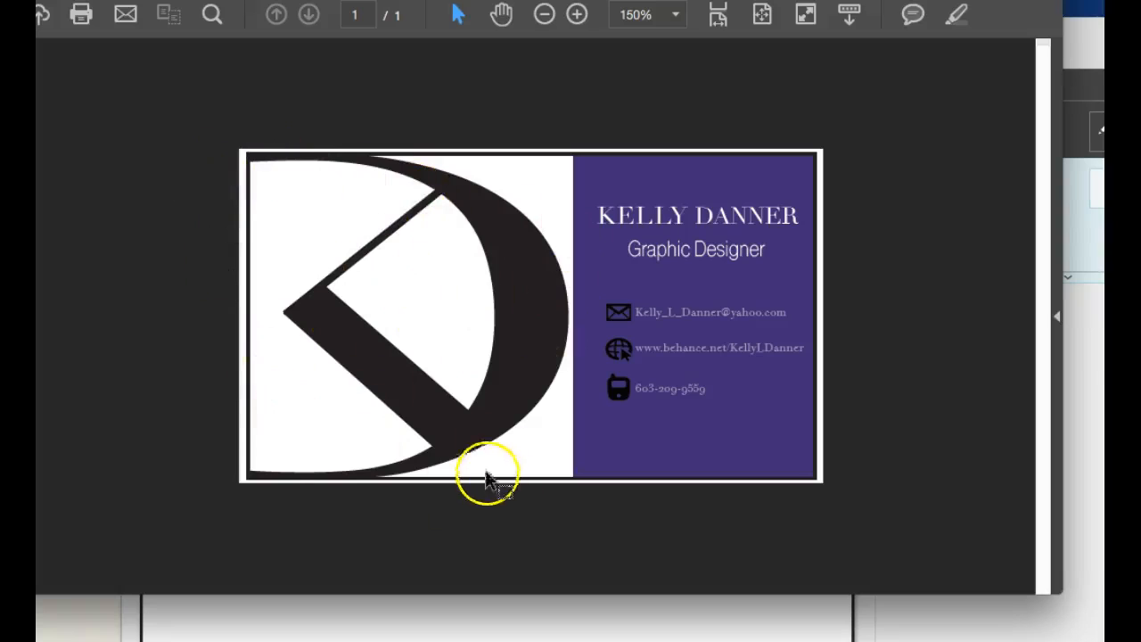
pyautogui.moveTo(740, 433)
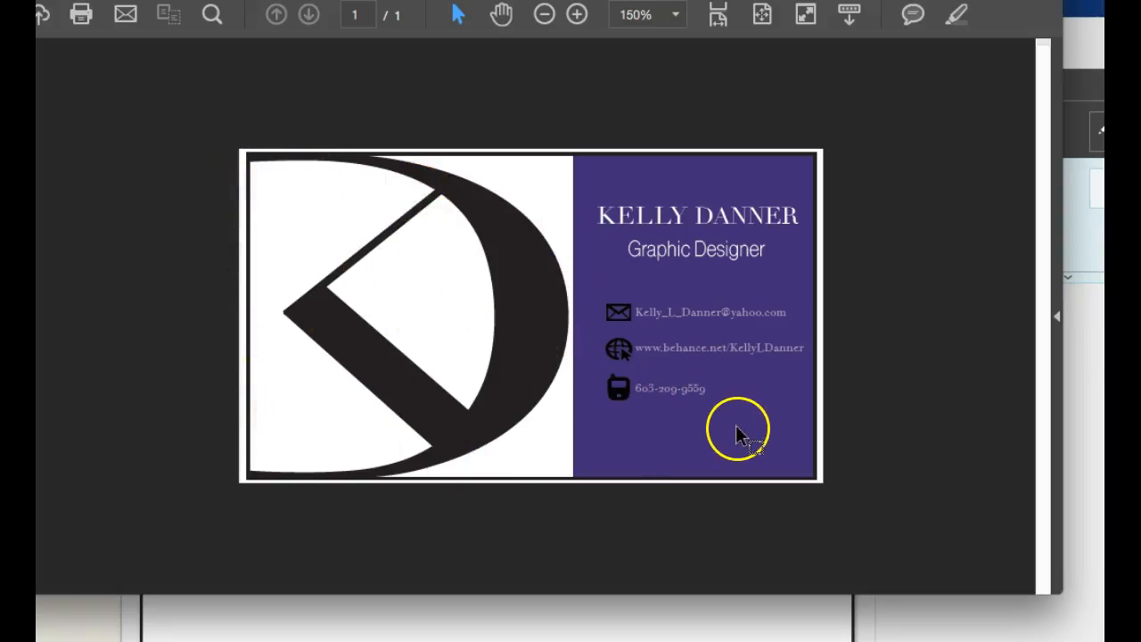
pyautogui.moveTo(799, 407)
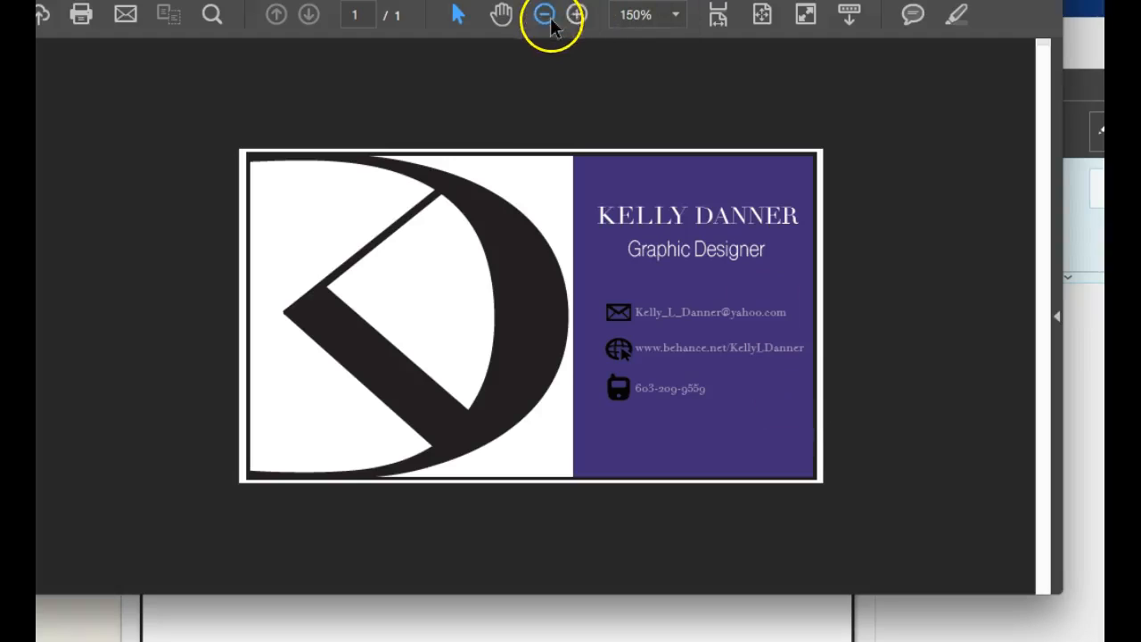
# Show the whole business card centred, then enlarge it slightly so the contact details read clearly.
pyautogui.click(544, 14)
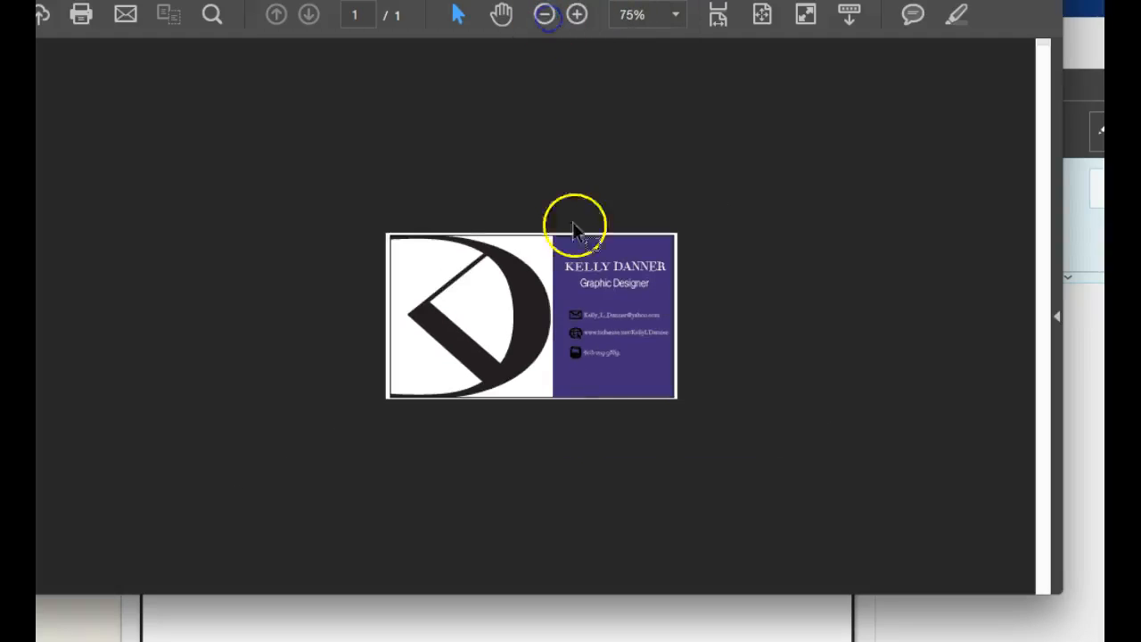
pyautogui.moveTo(713, 324)
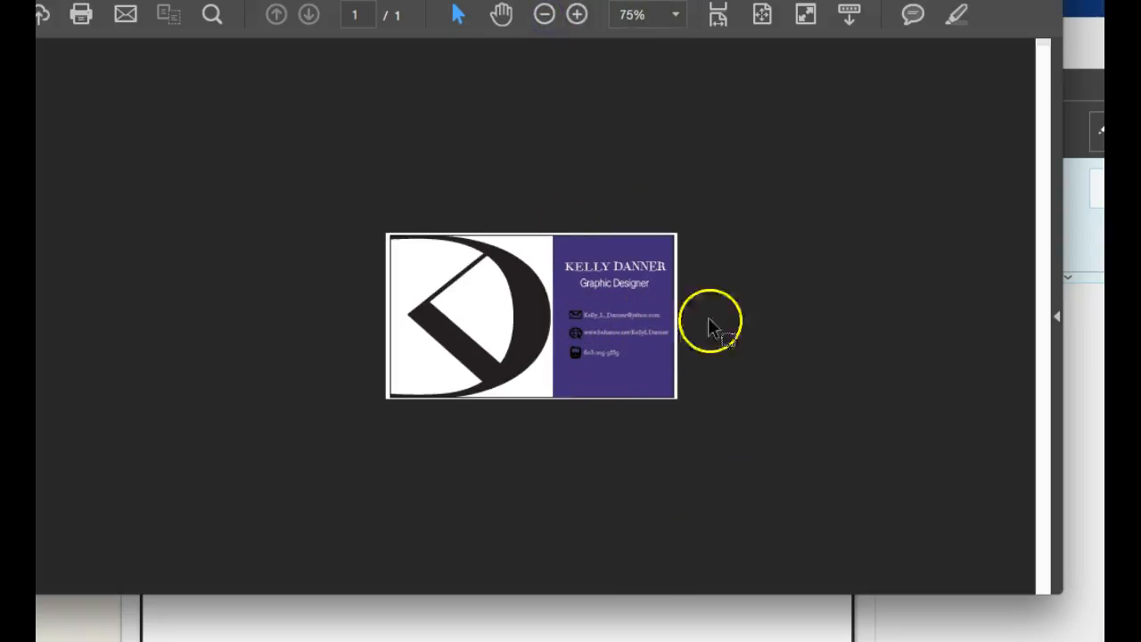
pyautogui.click(578, 14)
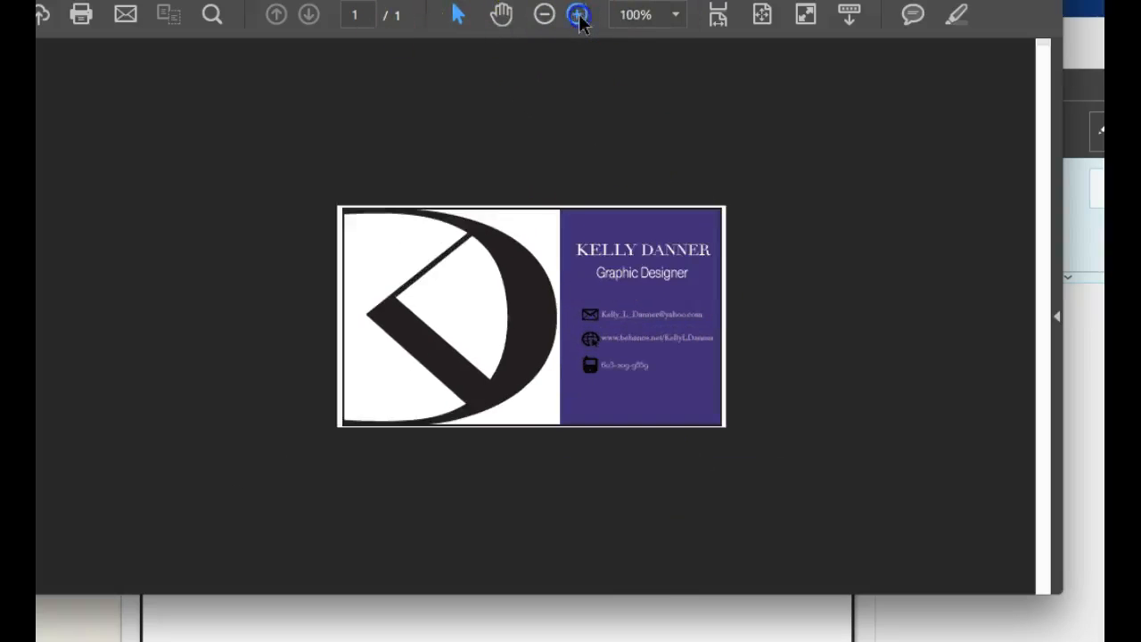
pyautogui.click(578, 14)
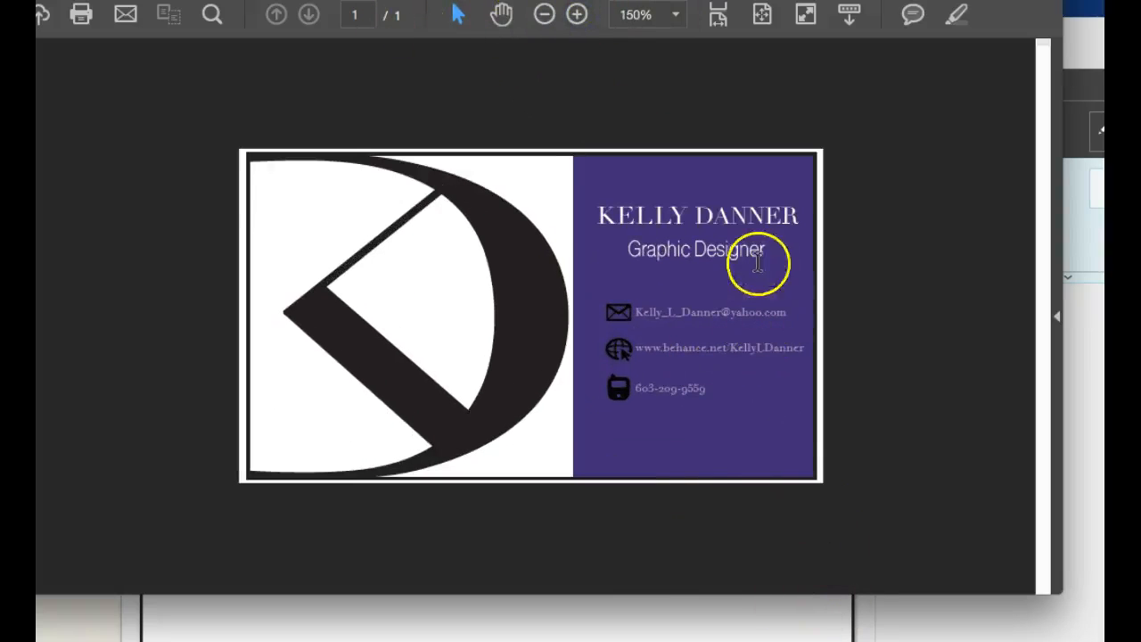
pyautogui.moveTo(657, 394)
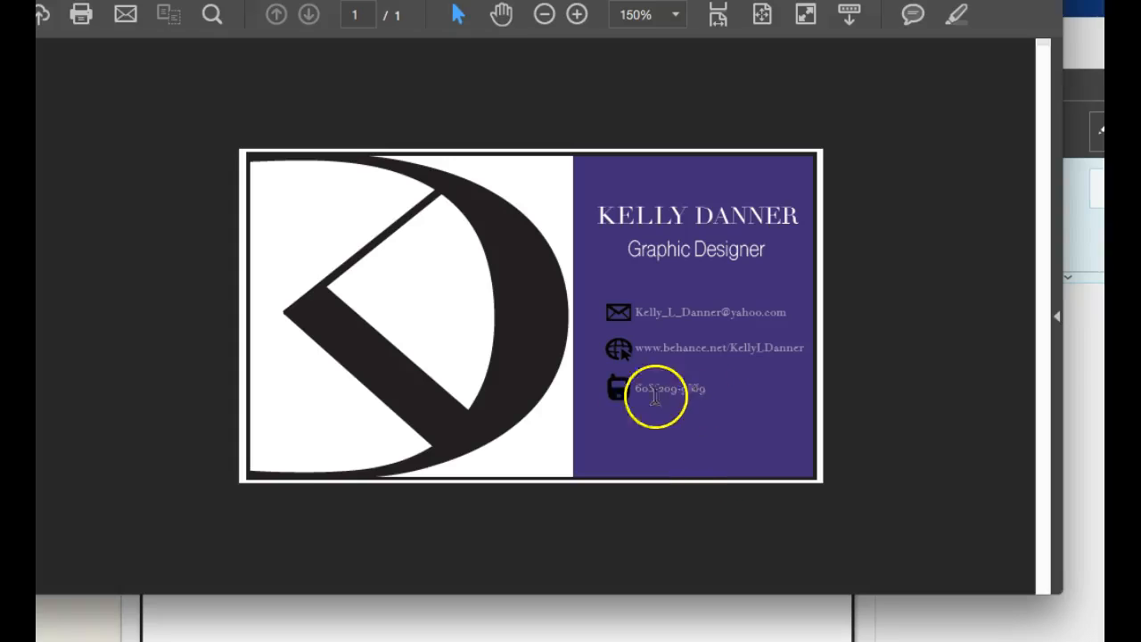
pyautogui.moveTo(650, 325)
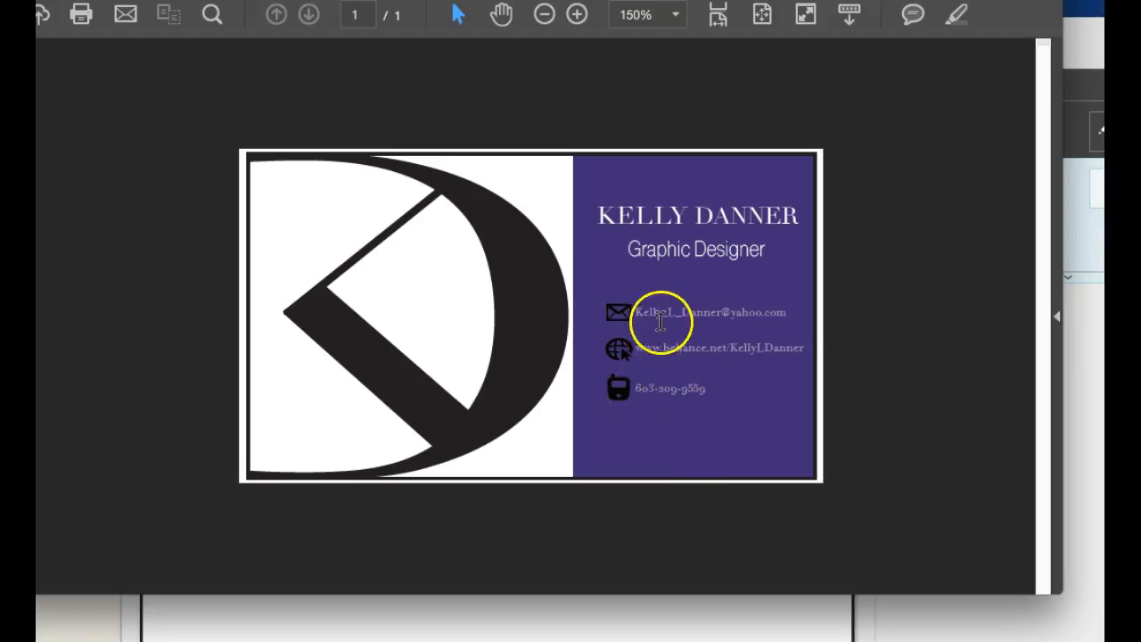
pyautogui.moveTo(774, 250)
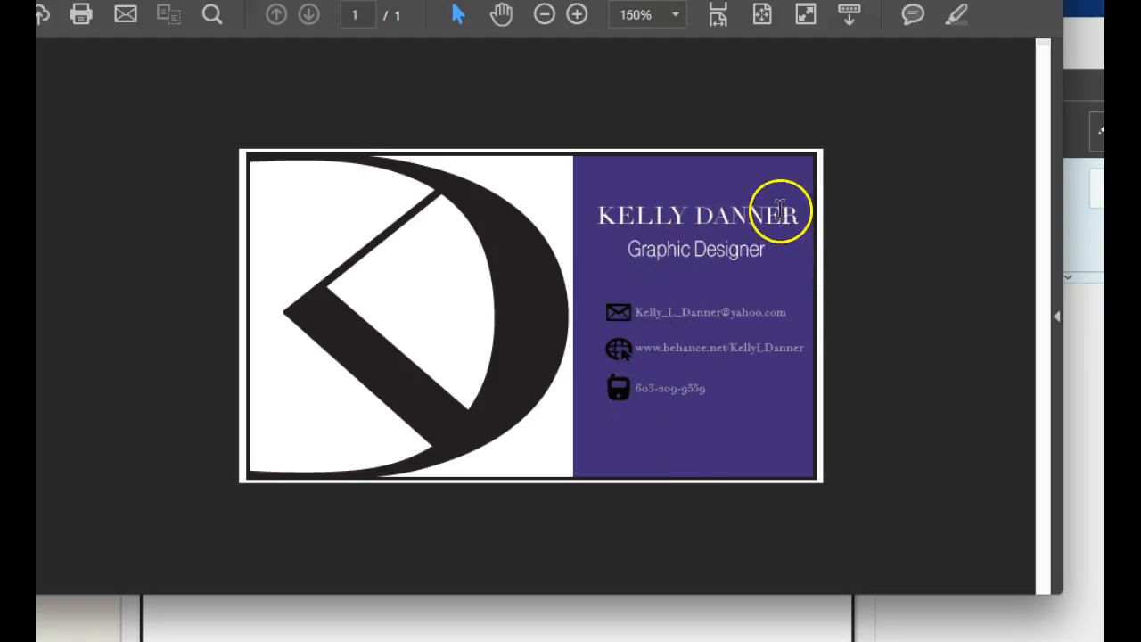
pyautogui.moveTo(685, 412)
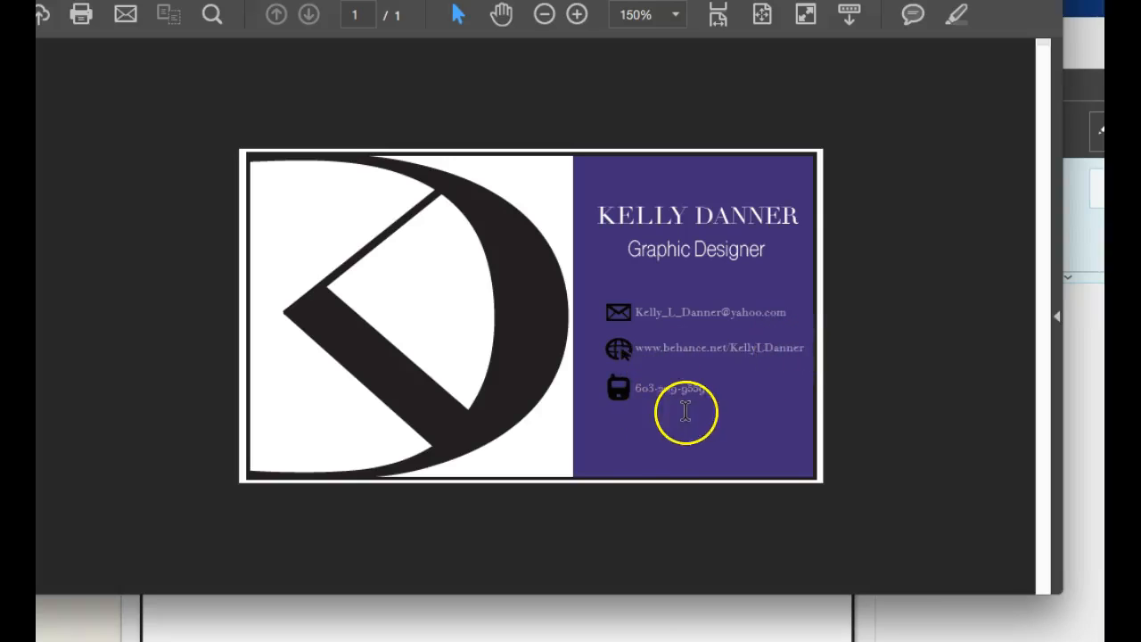
pyautogui.moveTo(656, 389)
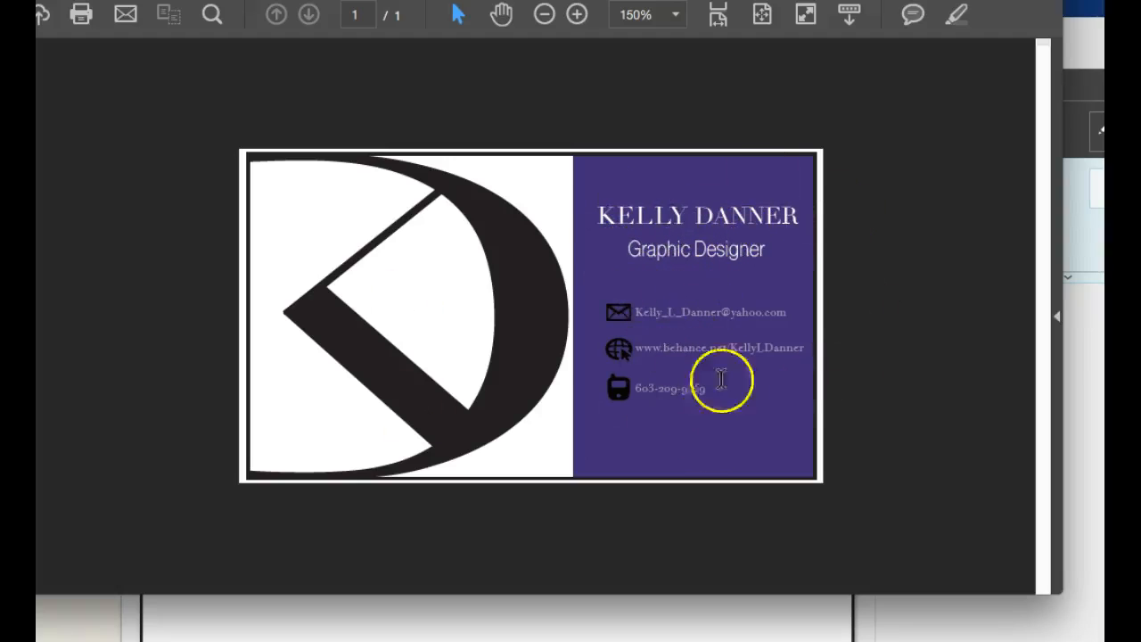
pyautogui.moveTo(740, 424)
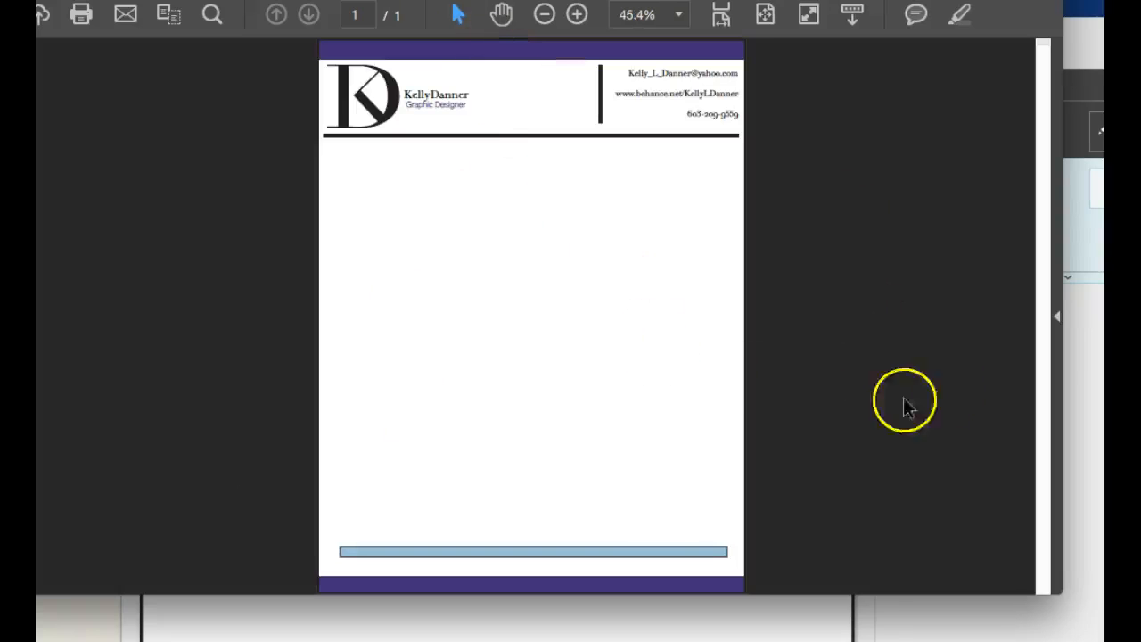
pyautogui.moveTo(811, 210)
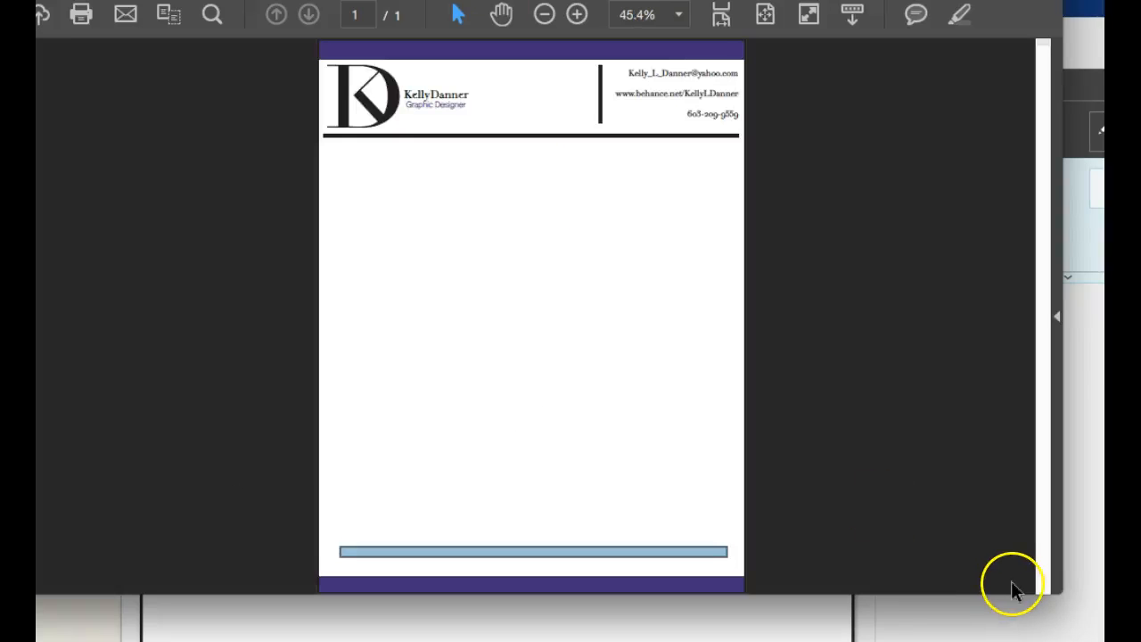
pyautogui.moveTo(1013, 592)
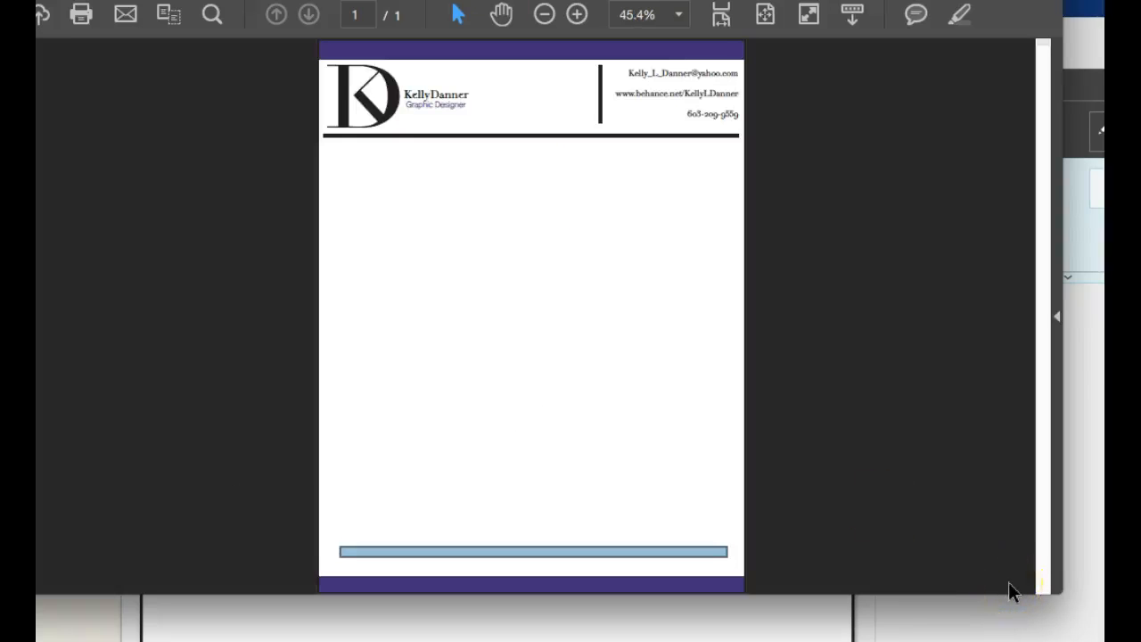